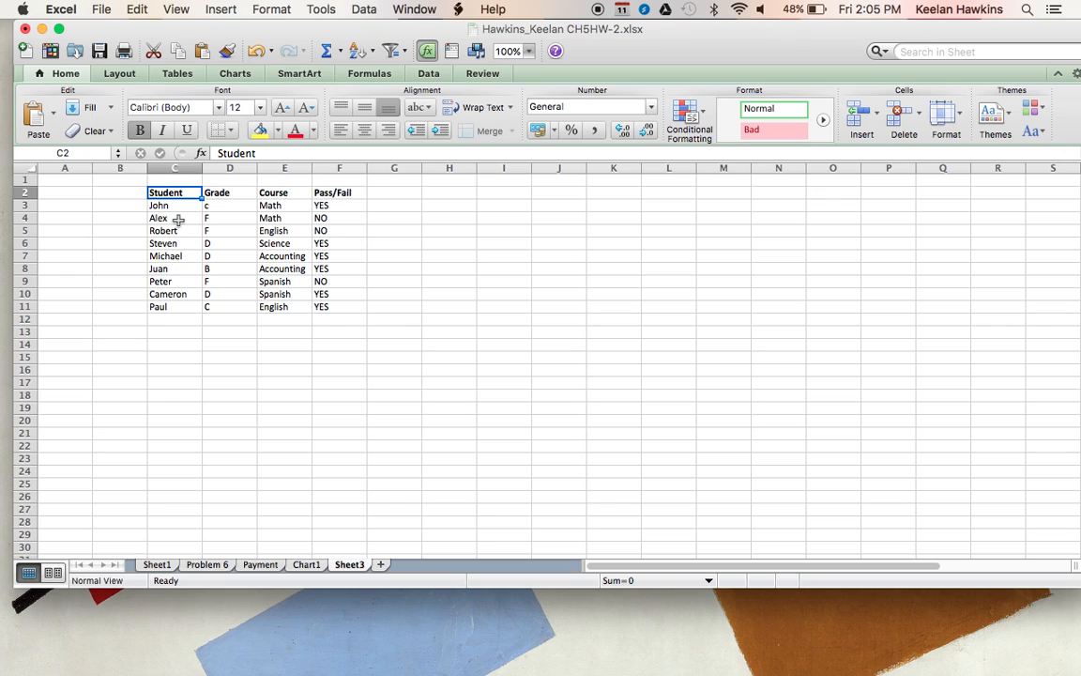
Review the grade table's cells, then re-enter John's grade in D3 as capital C
click(174, 243)
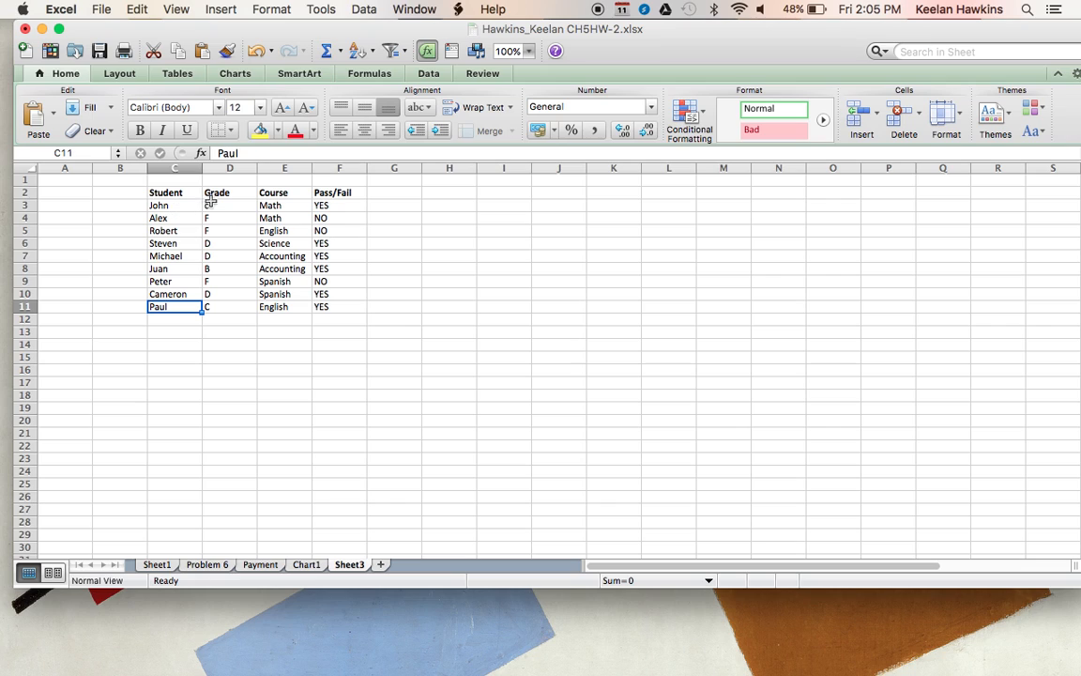
click(230, 192)
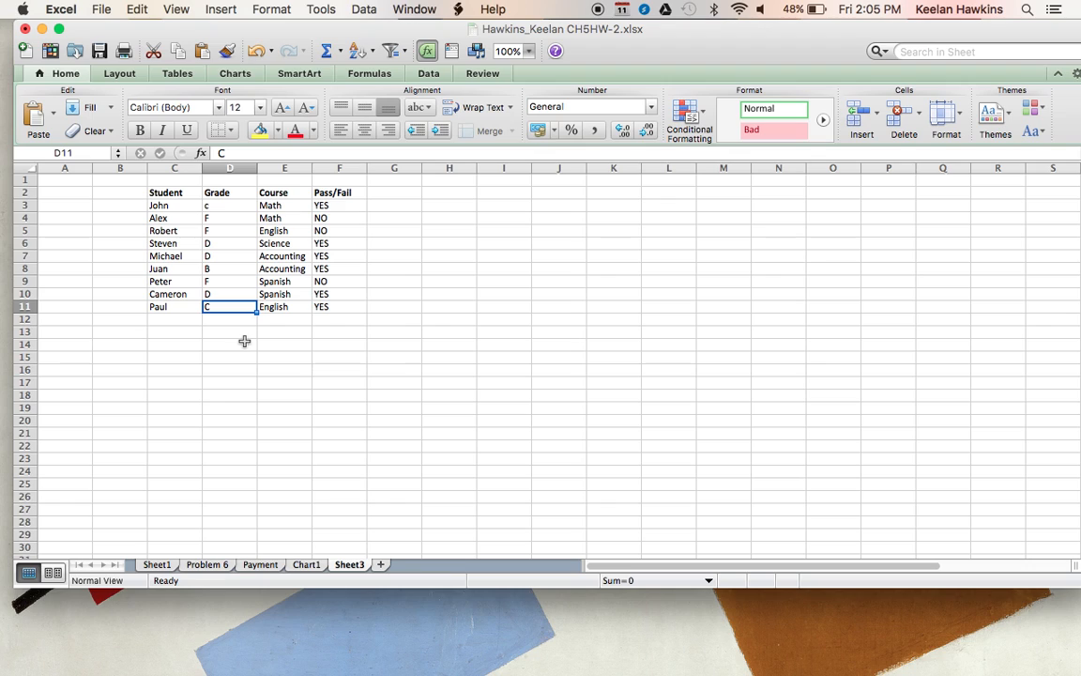
click(230, 218)
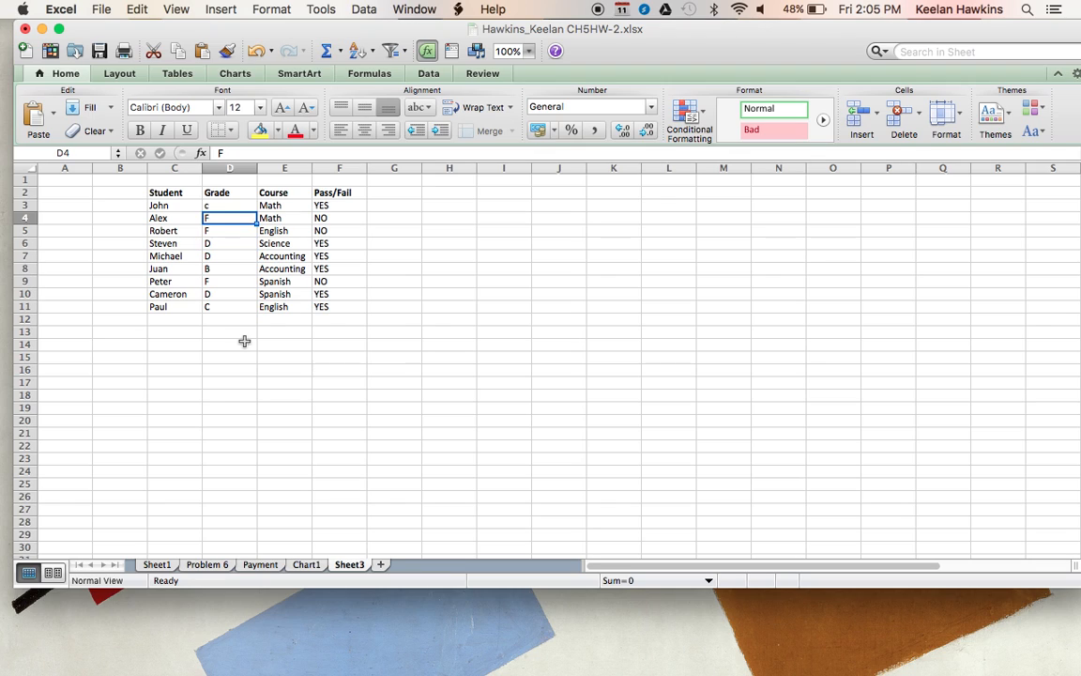
click(230, 192)
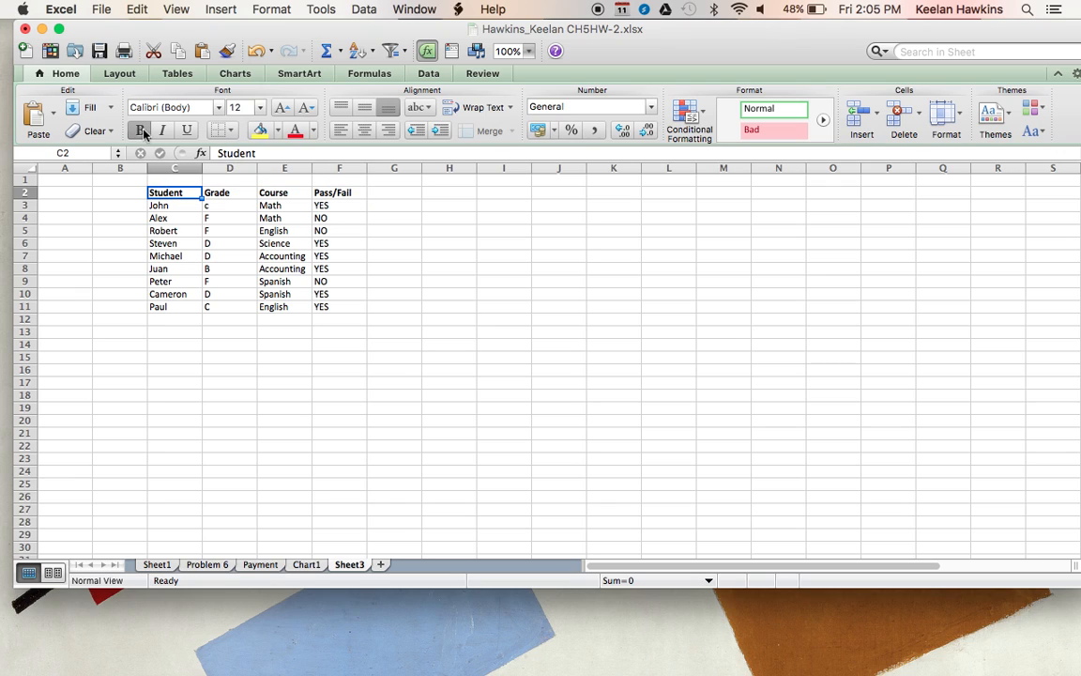
click(139, 130)
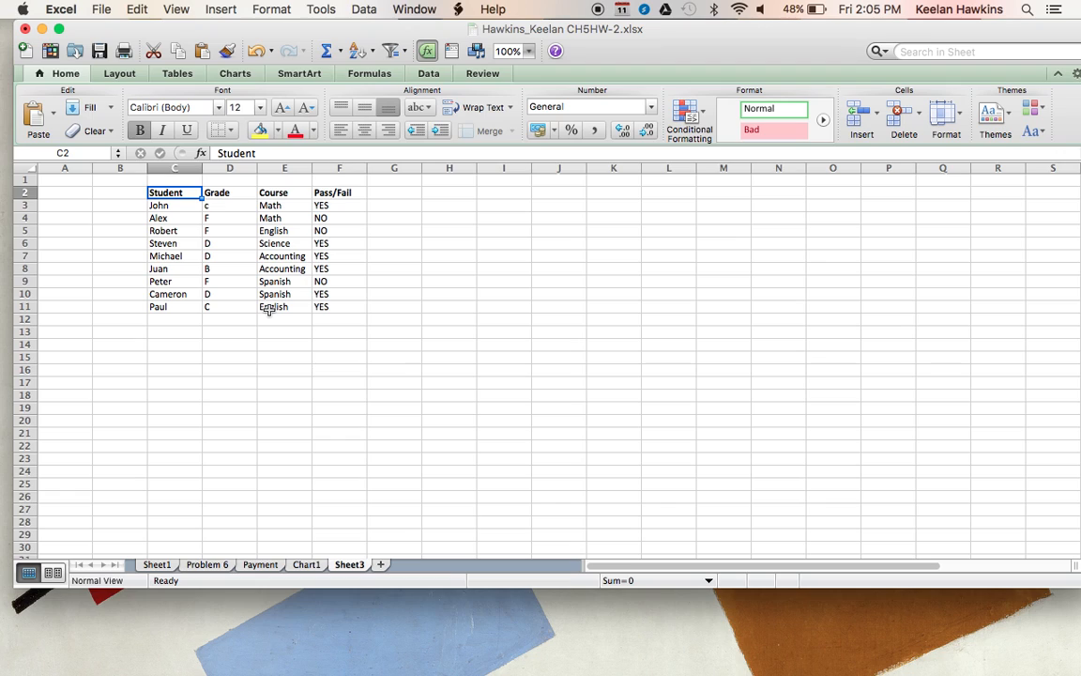
click(284, 193)
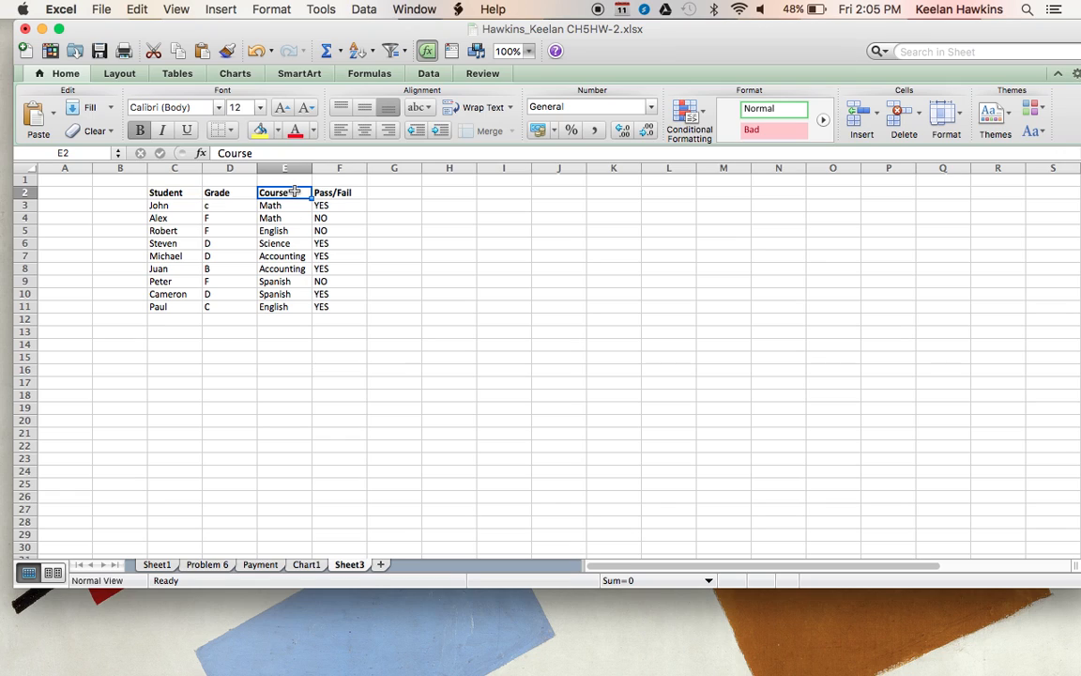
click(339, 192)
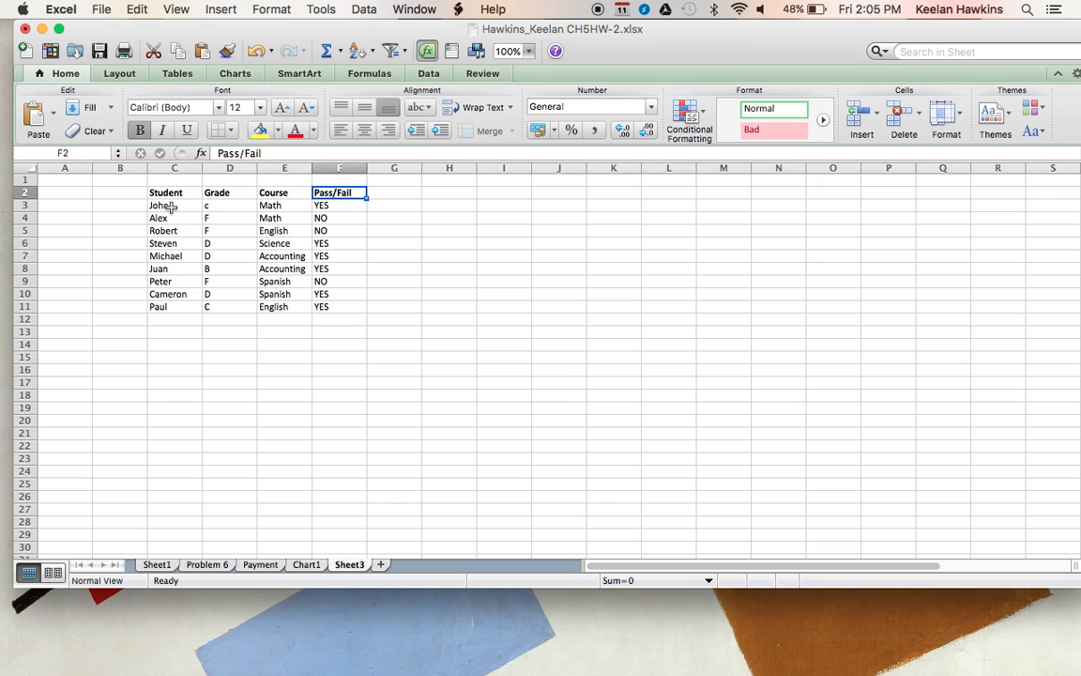
click(229, 205)
text(C)
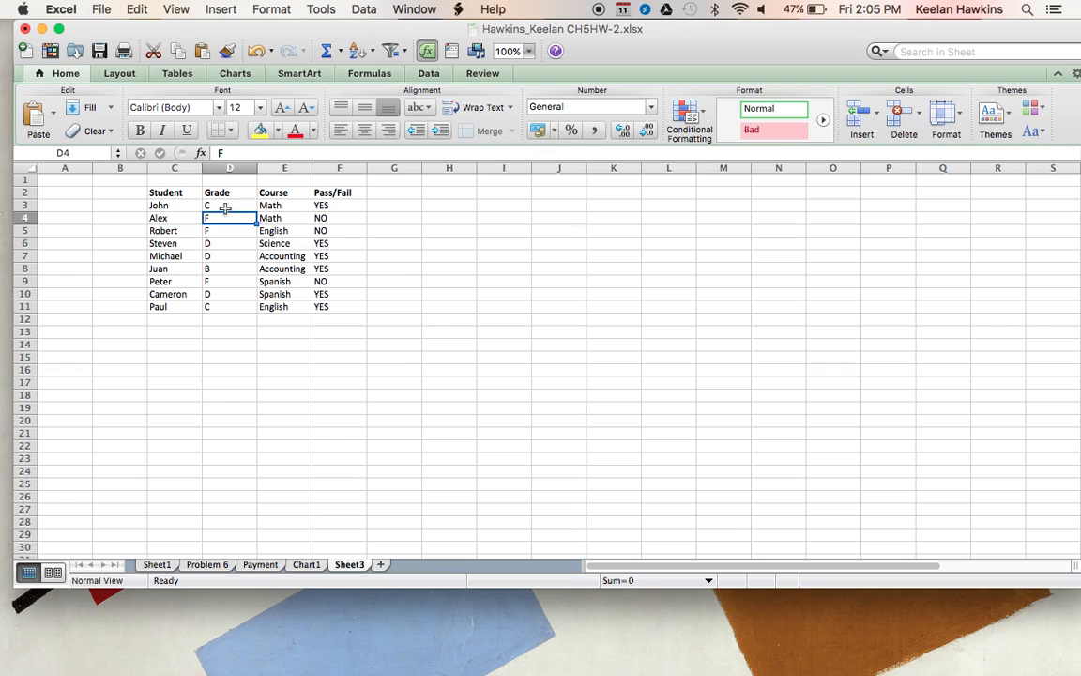
Fill grade F from D3 down to D11, then give Paul an A in D11
click(229, 205)
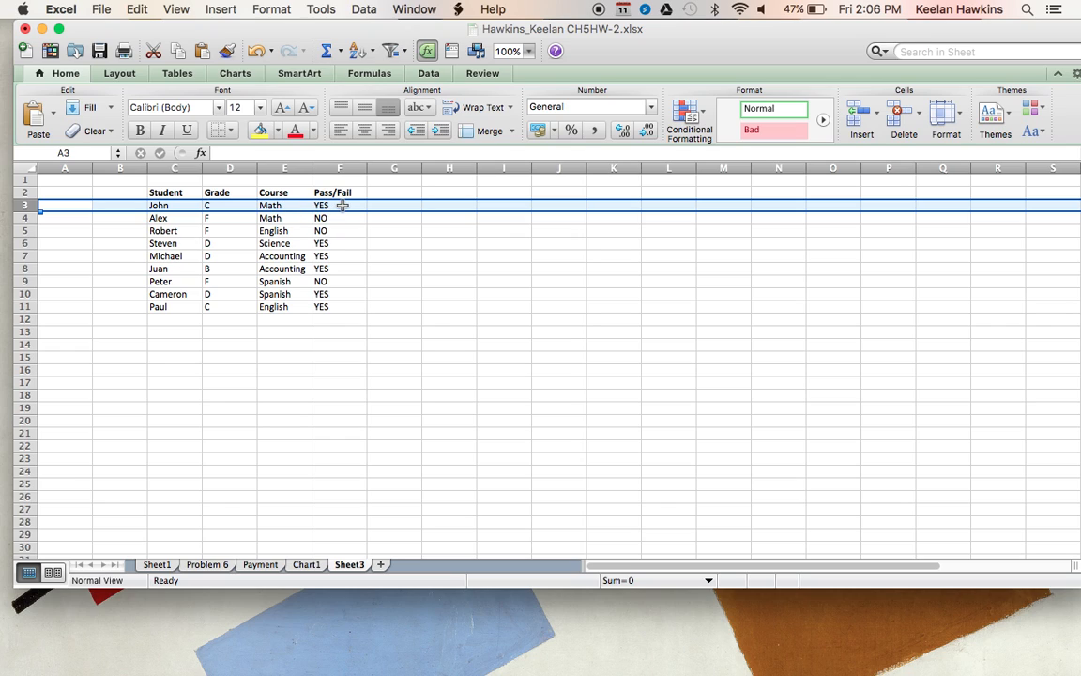
mouse_move(236, 257)
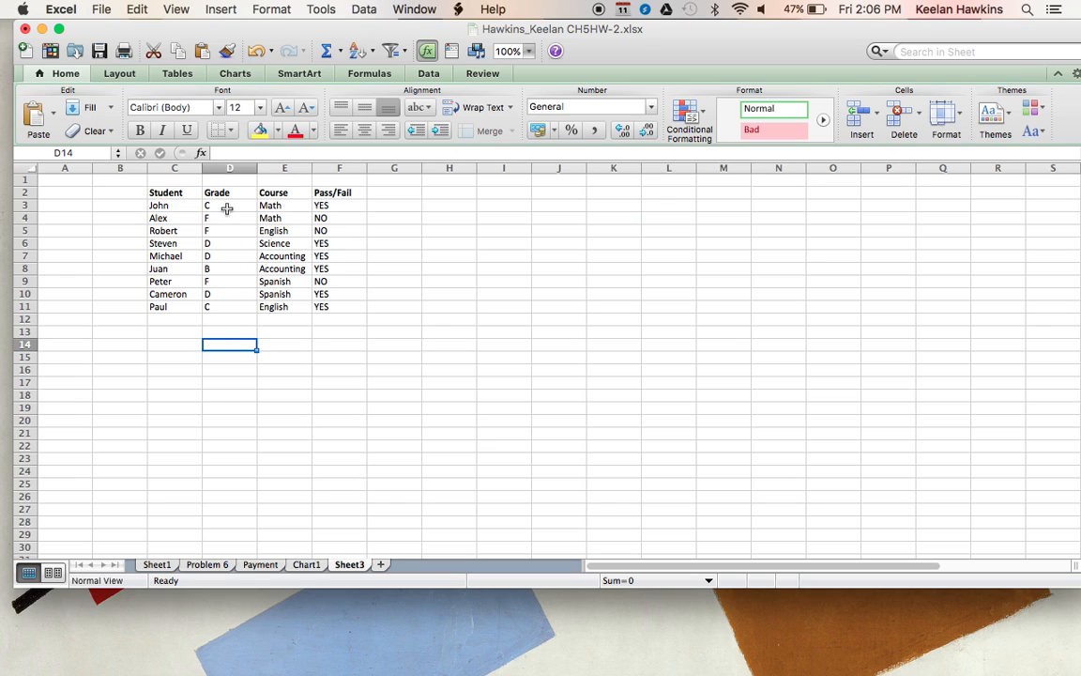
click(229, 204)
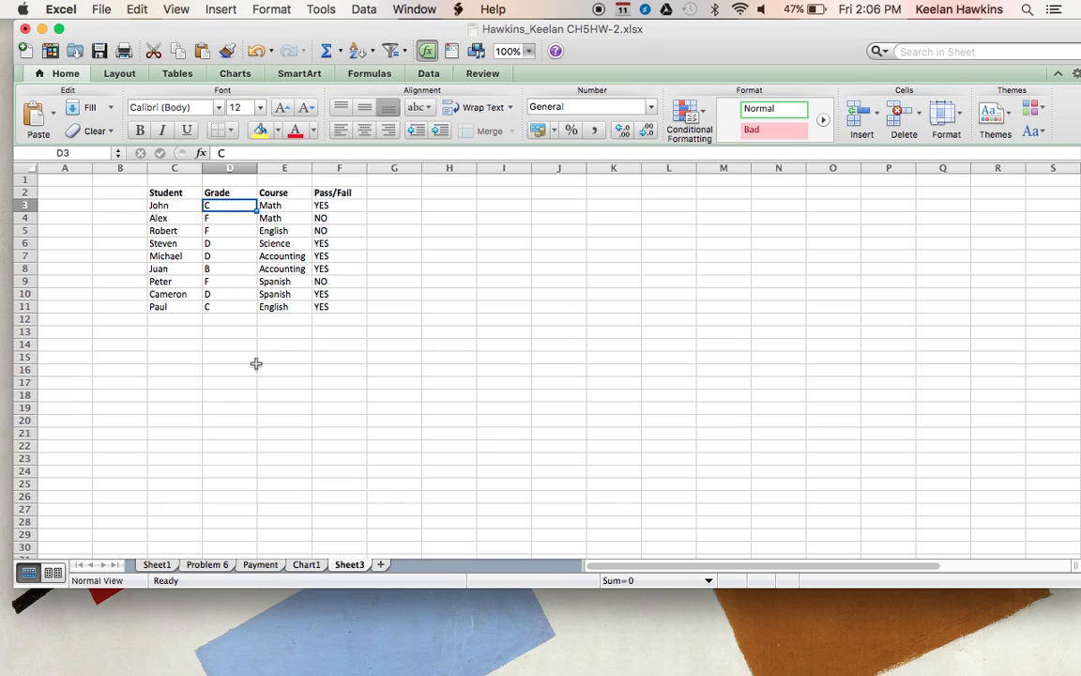
text(F)
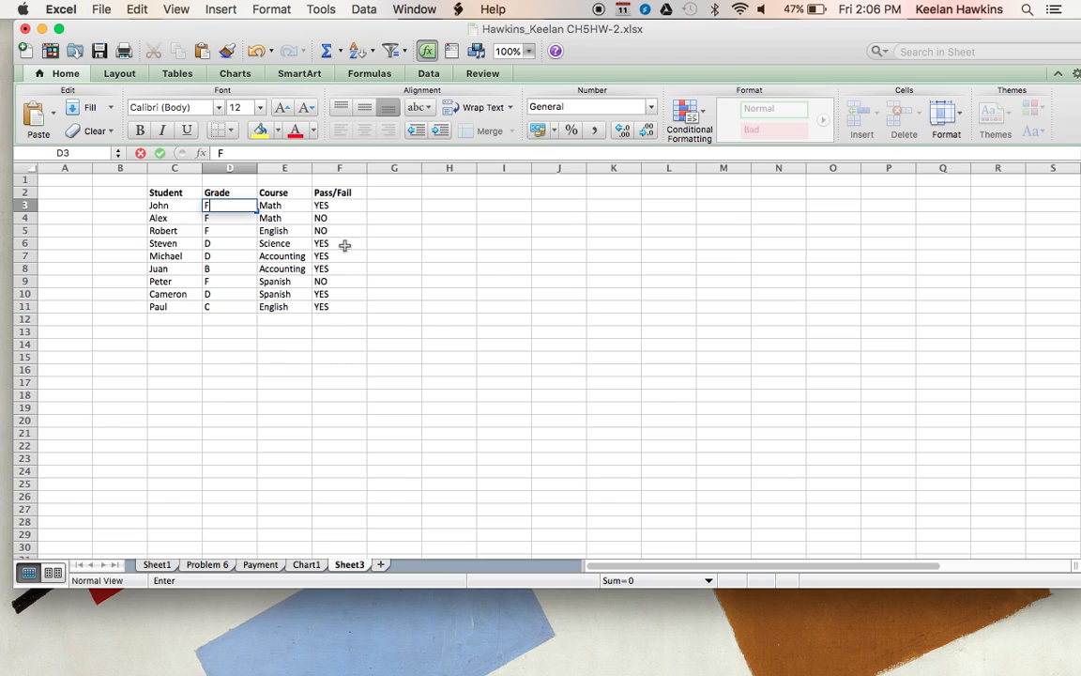
mouse_move(366, 209)
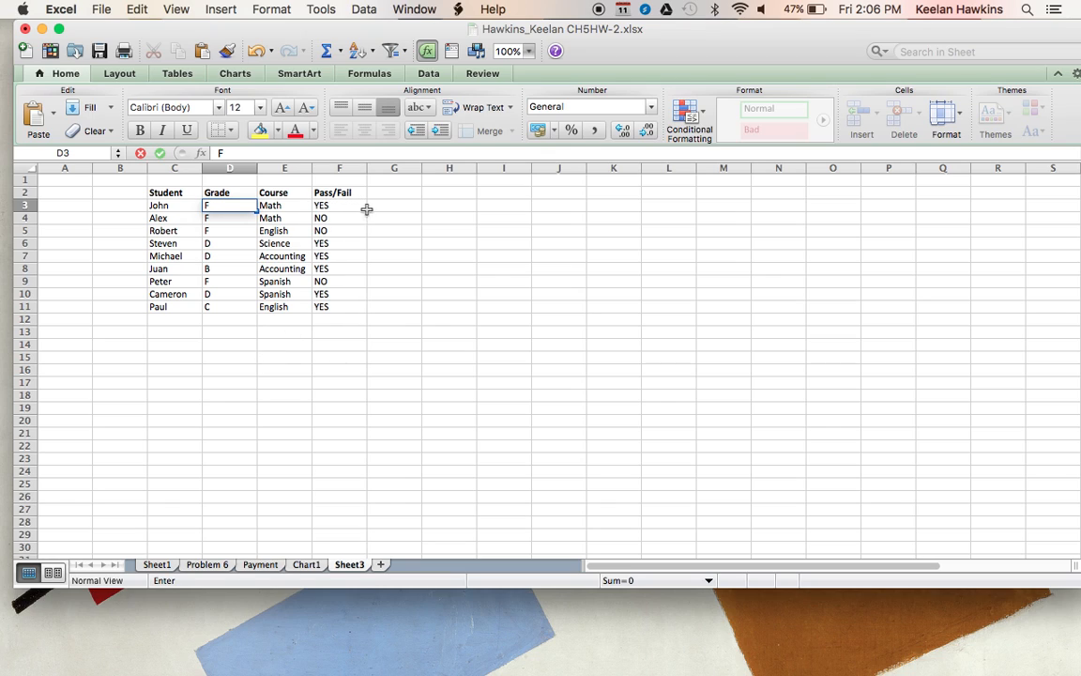
mouse_move(469, 219)
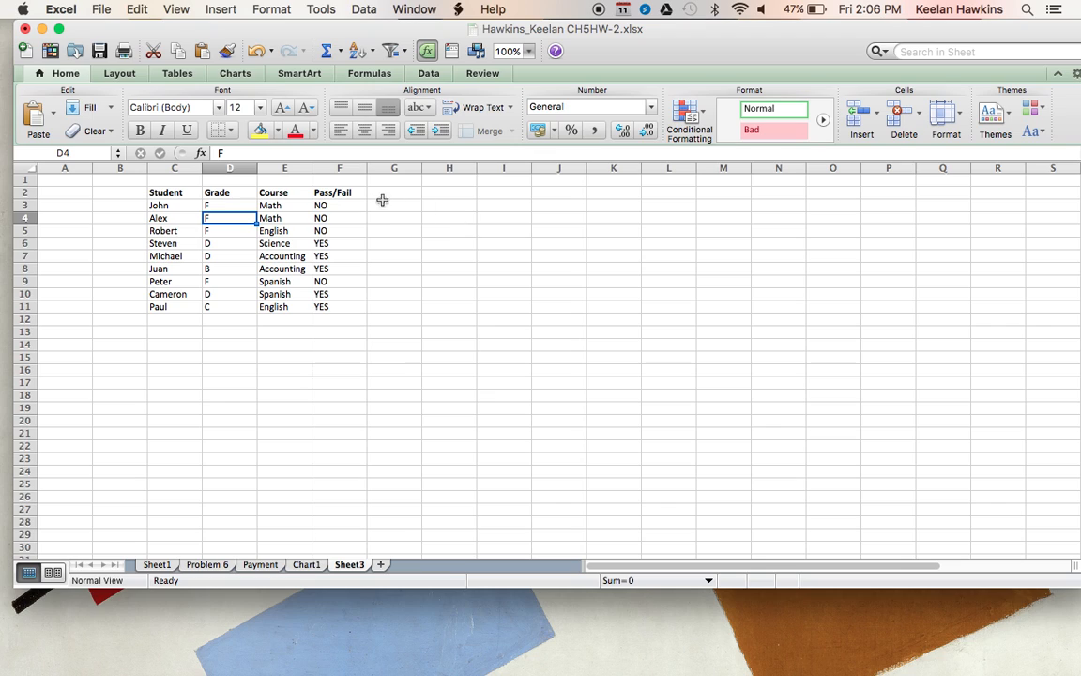
mouse_move(231, 203)
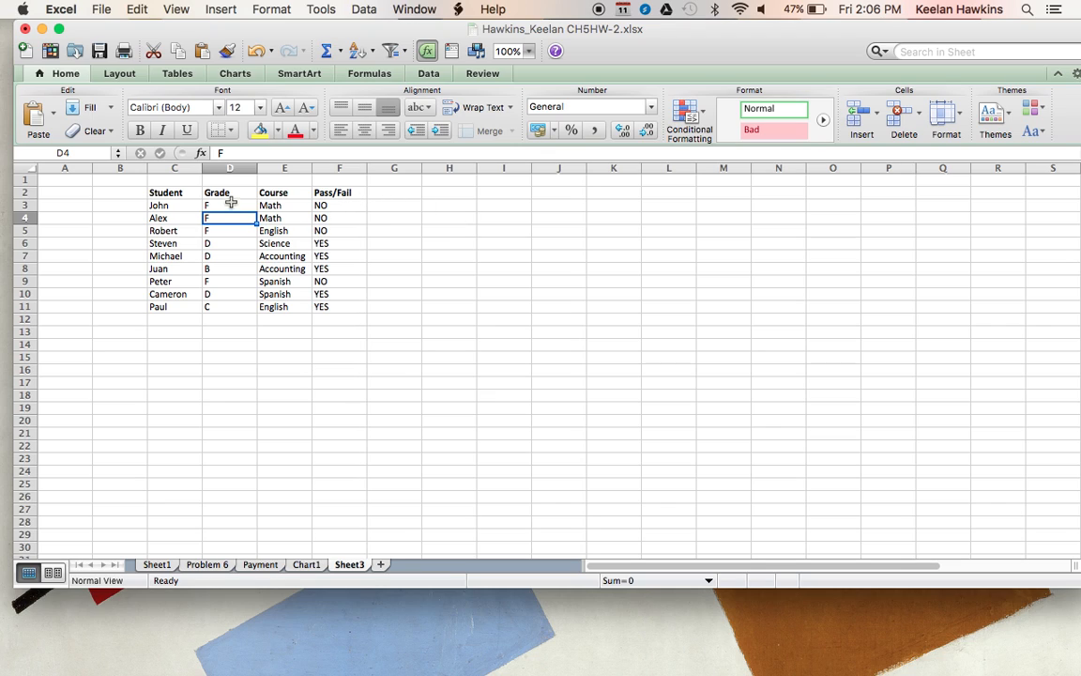
click(230, 204)
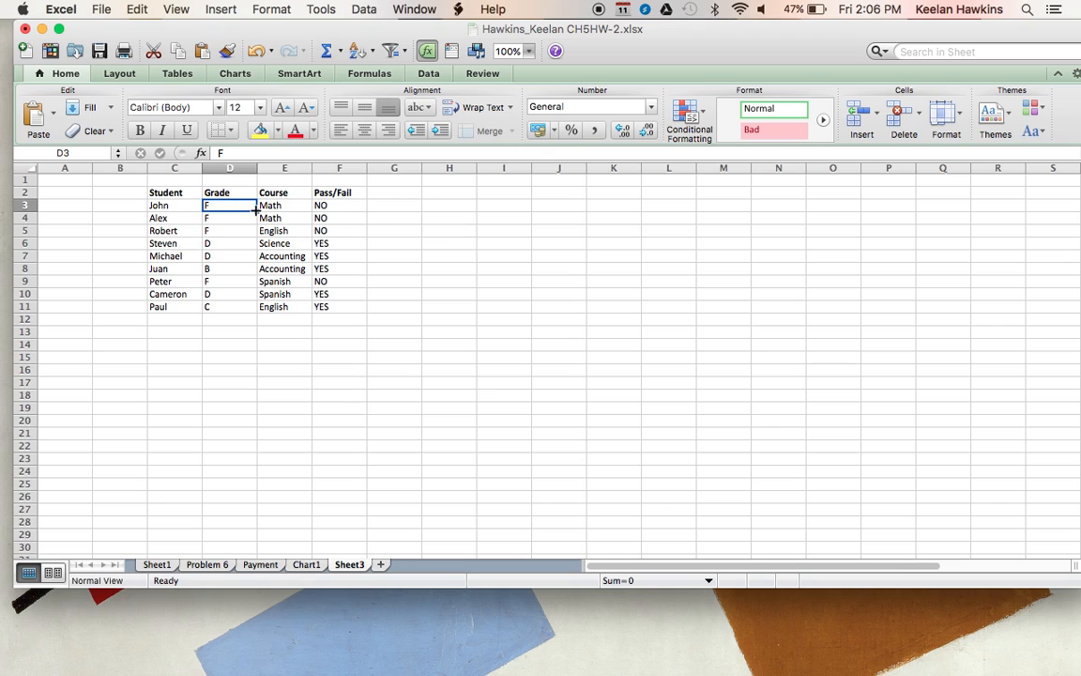
drag(229, 205, 229, 306)
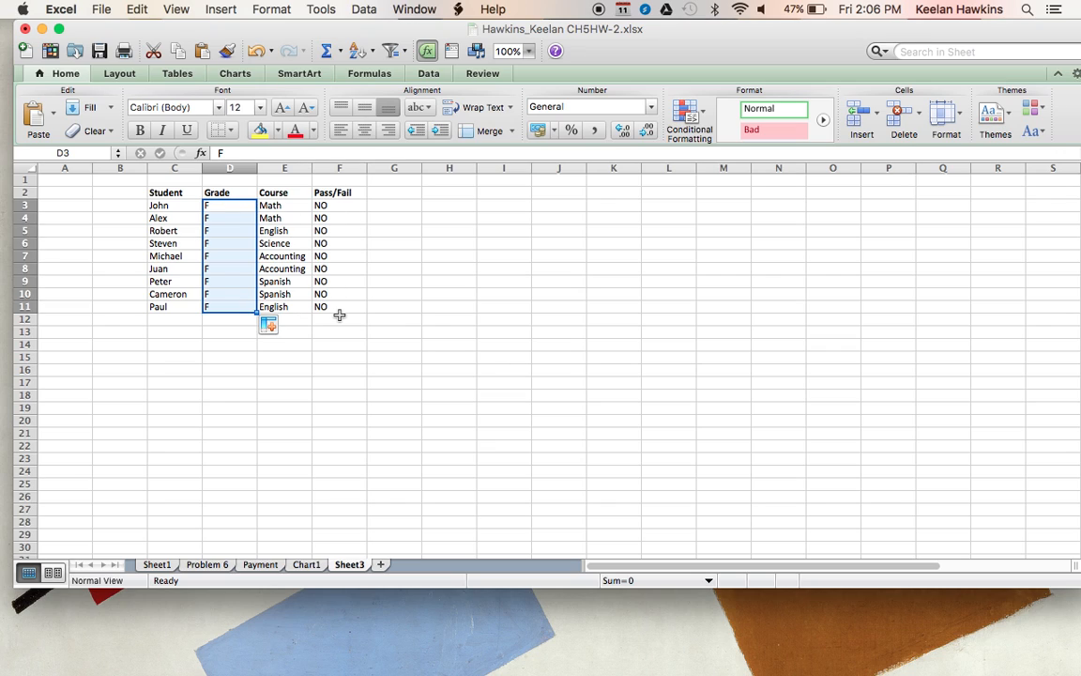
mouse_move(224, 319)
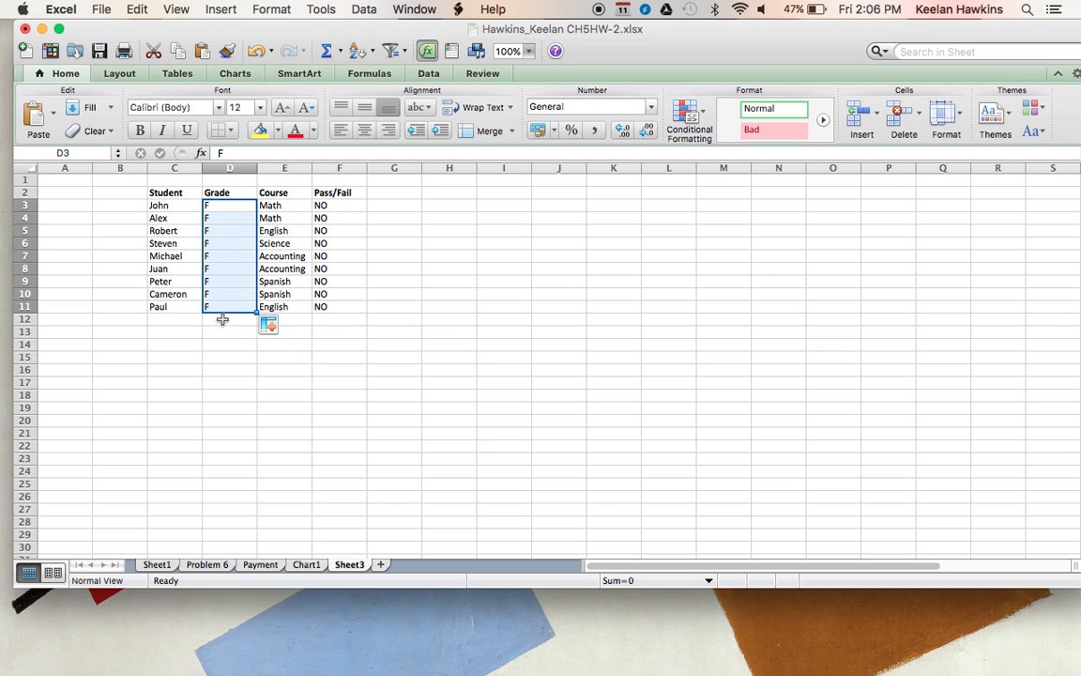
click(229, 306)
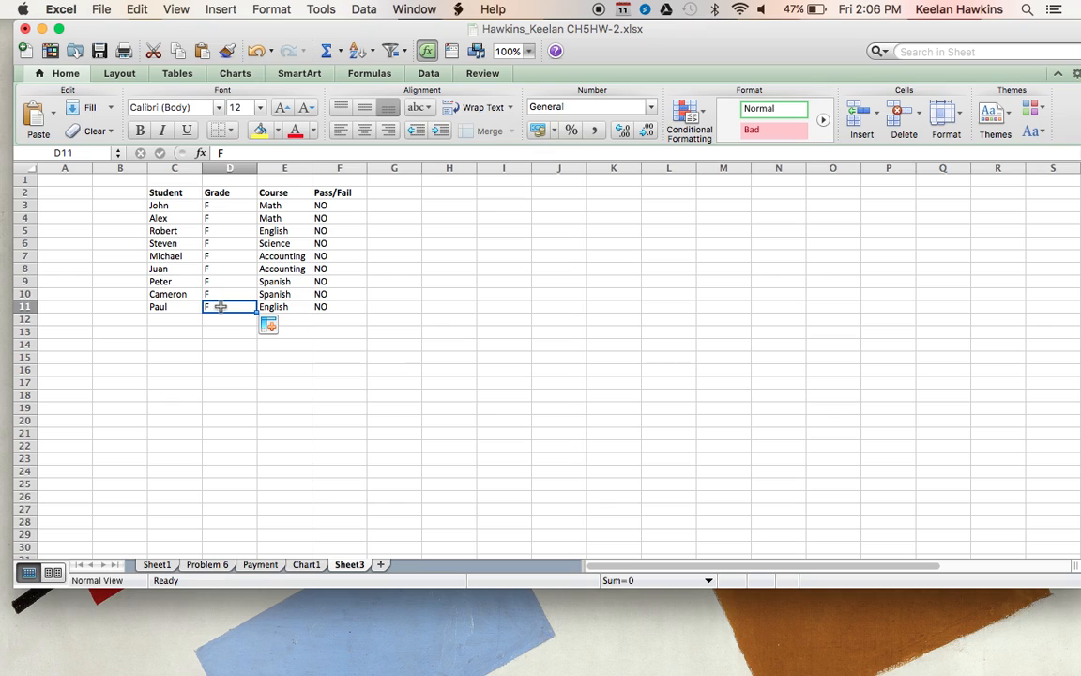
text(A)
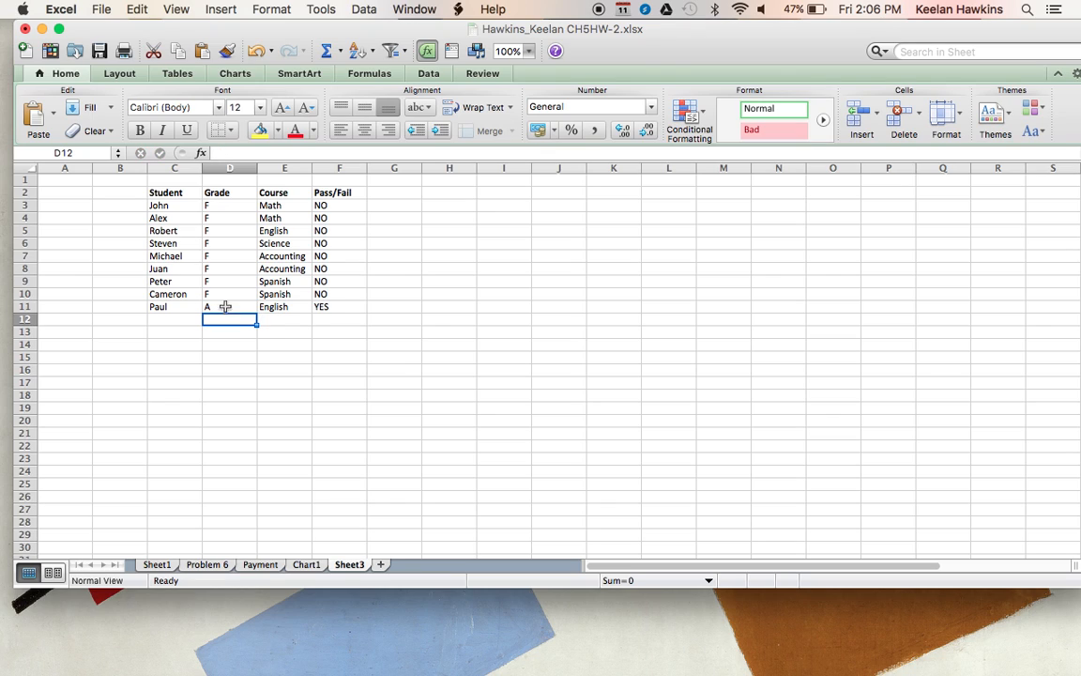
mouse_move(356, 360)
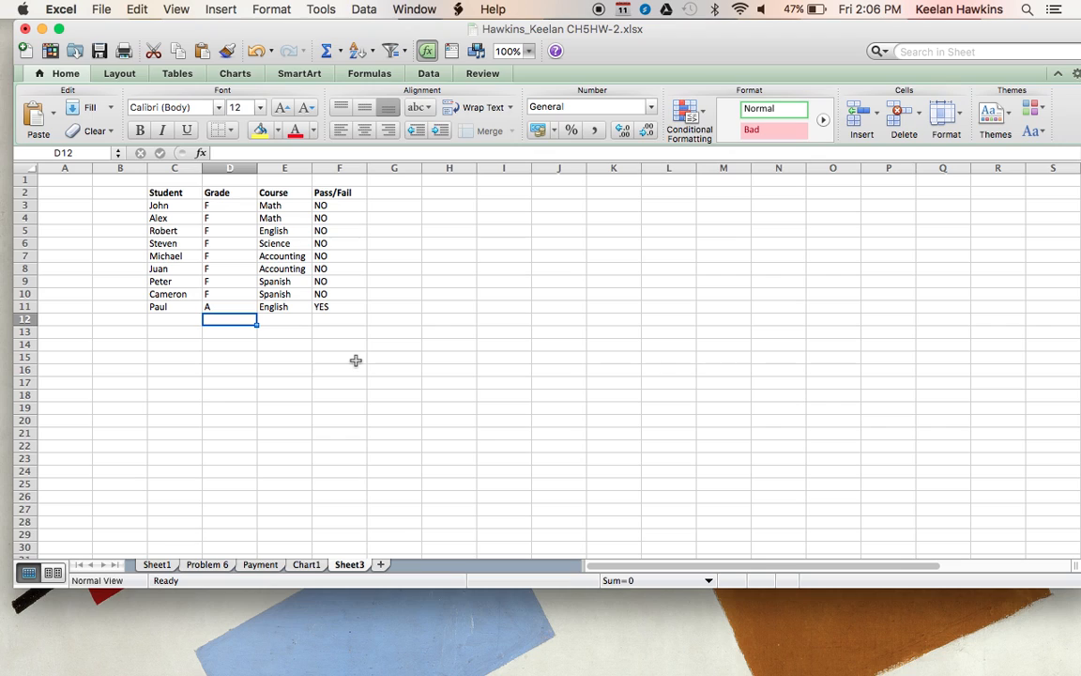
mouse_move(352, 219)
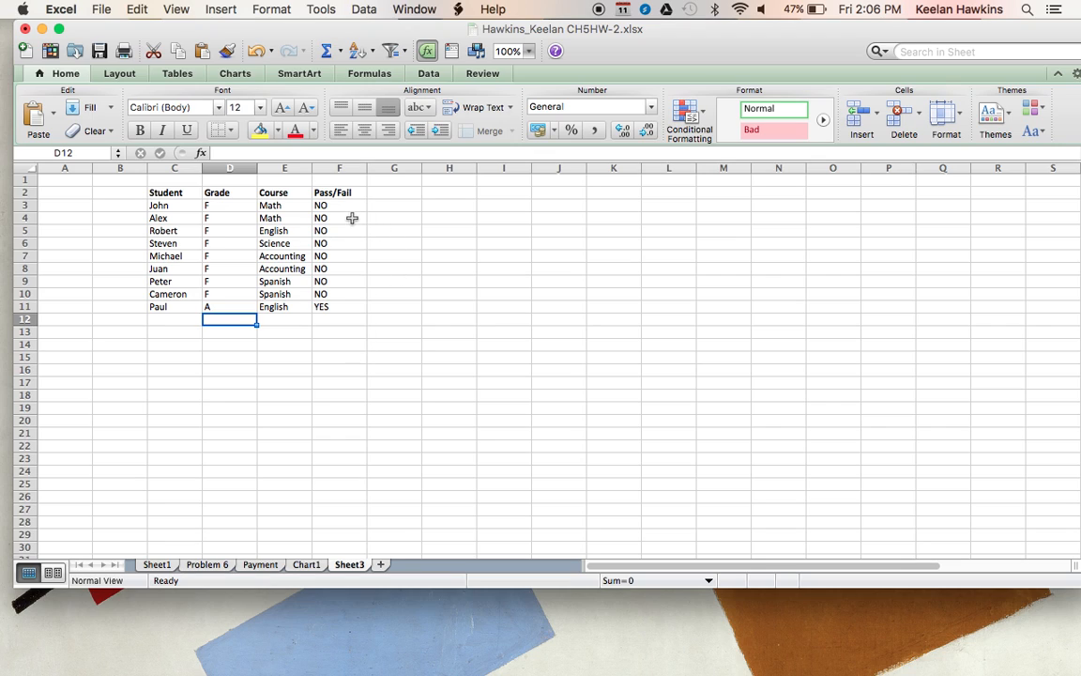
Put =IF(D3<"F","YES","NO") down the Pass/Fail column and inspect John's formula
click(338, 205)
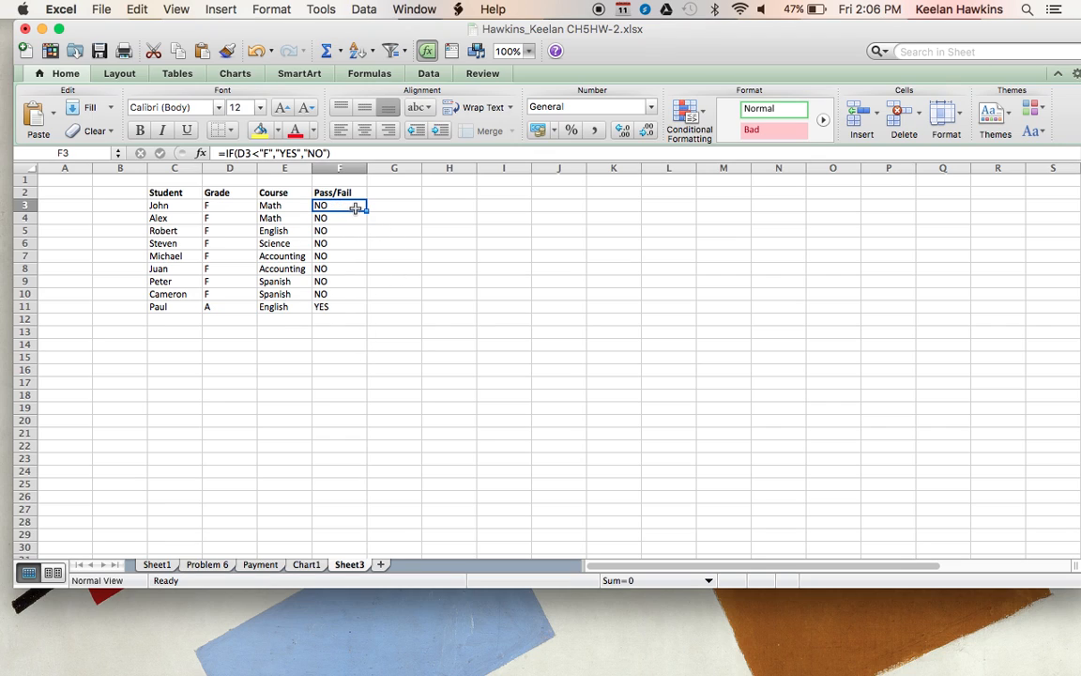
click(230, 205)
text(A)
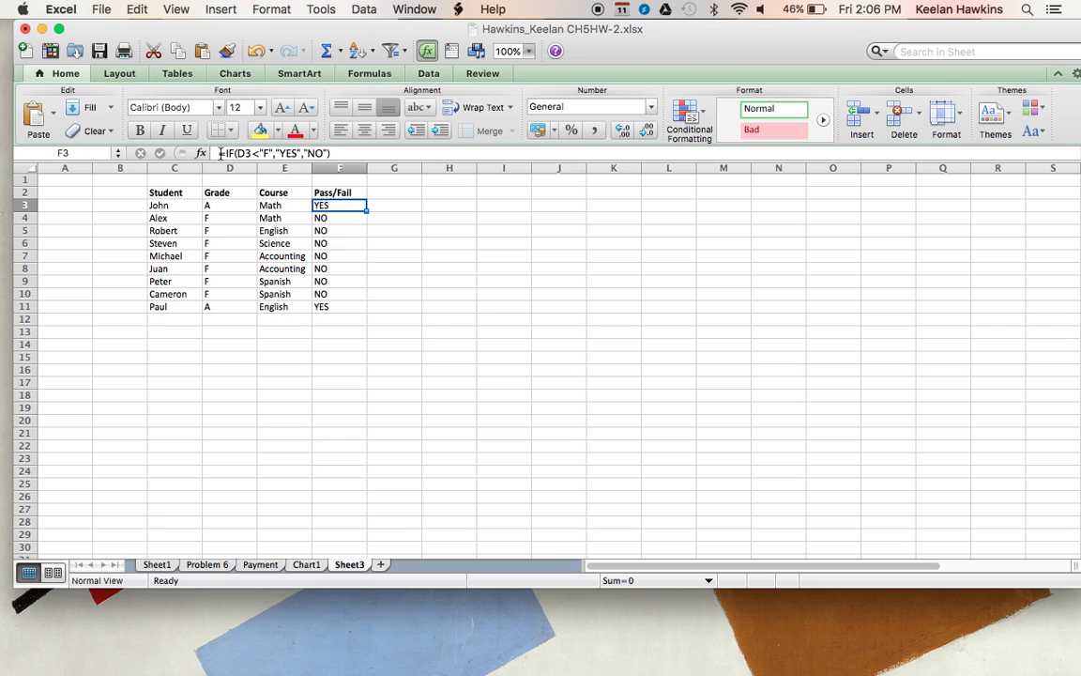
double_click(339, 205)
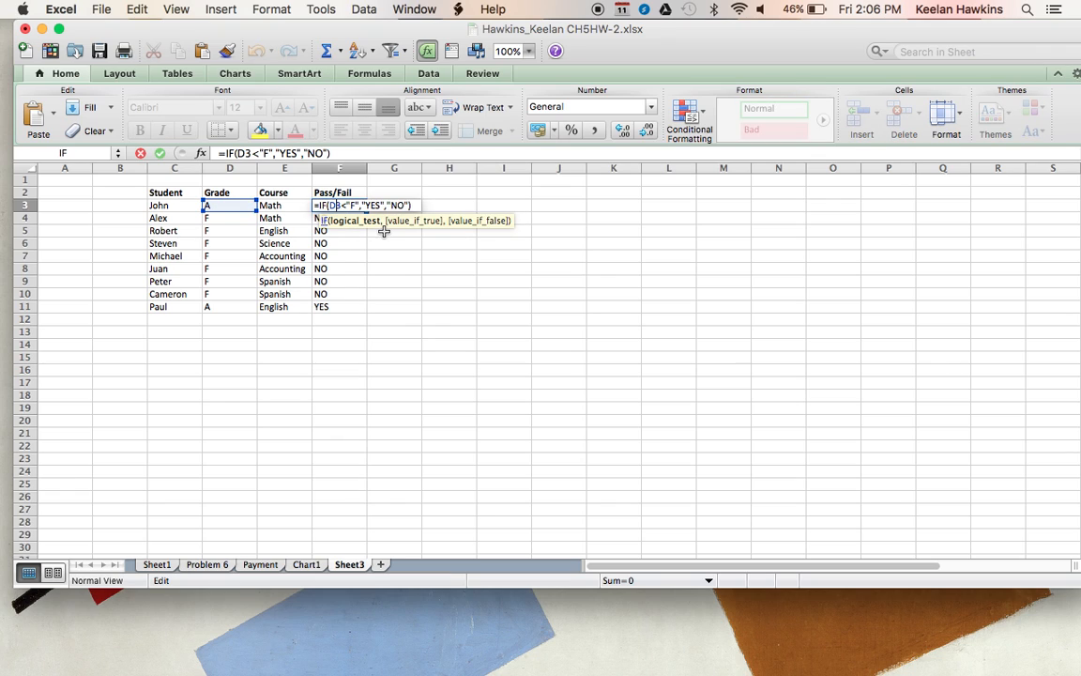
mouse_move(355, 233)
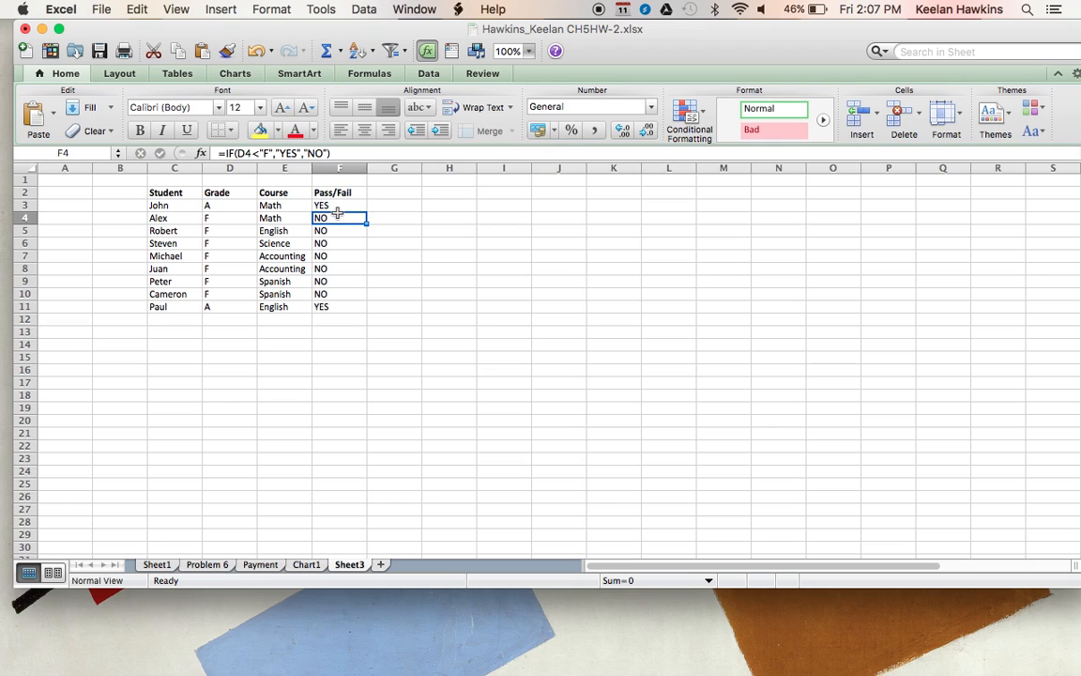
click(340, 205)
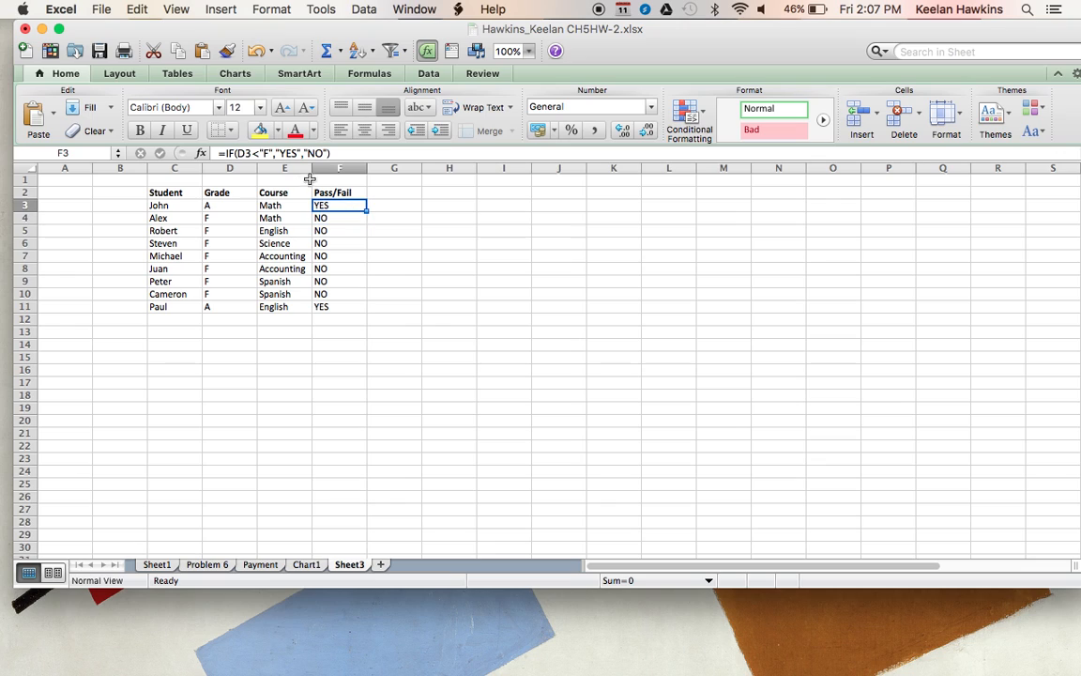
double_click(339, 205)
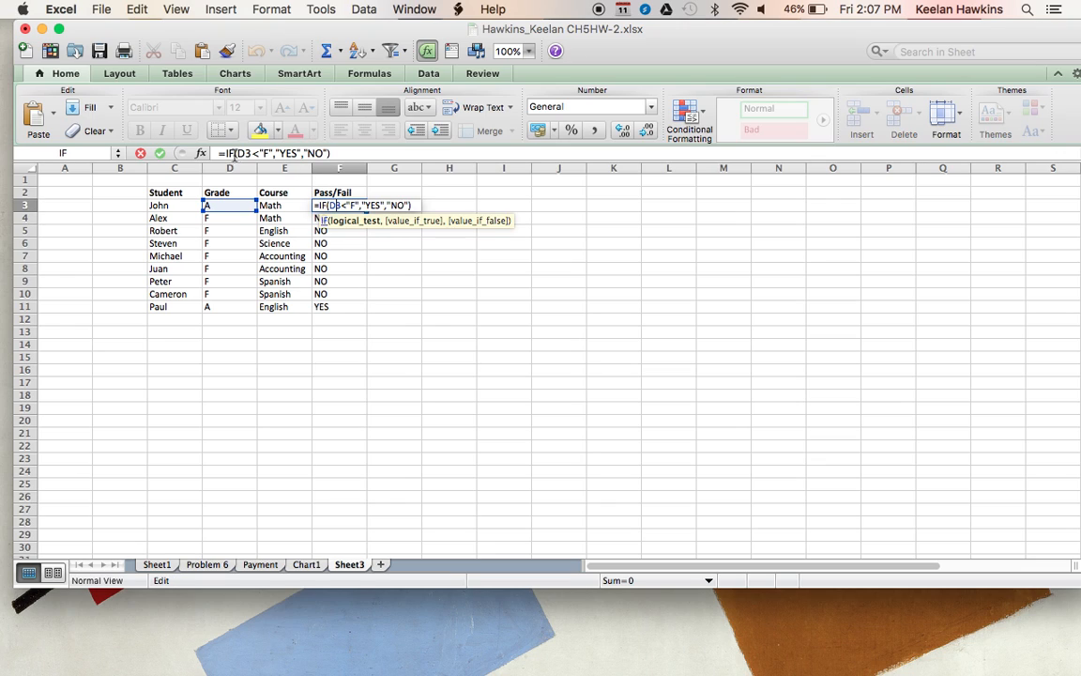
mouse_move(381, 294)
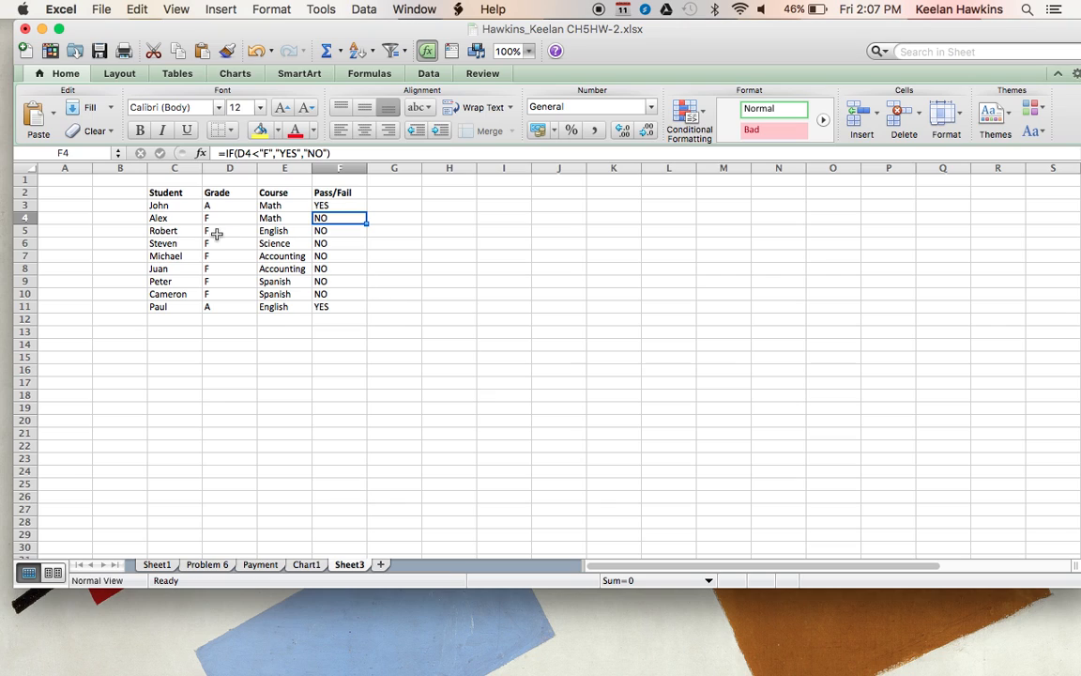
Change Robert's grade in D5 to C and Michael's in D7 to D
click(229, 231)
text(C)
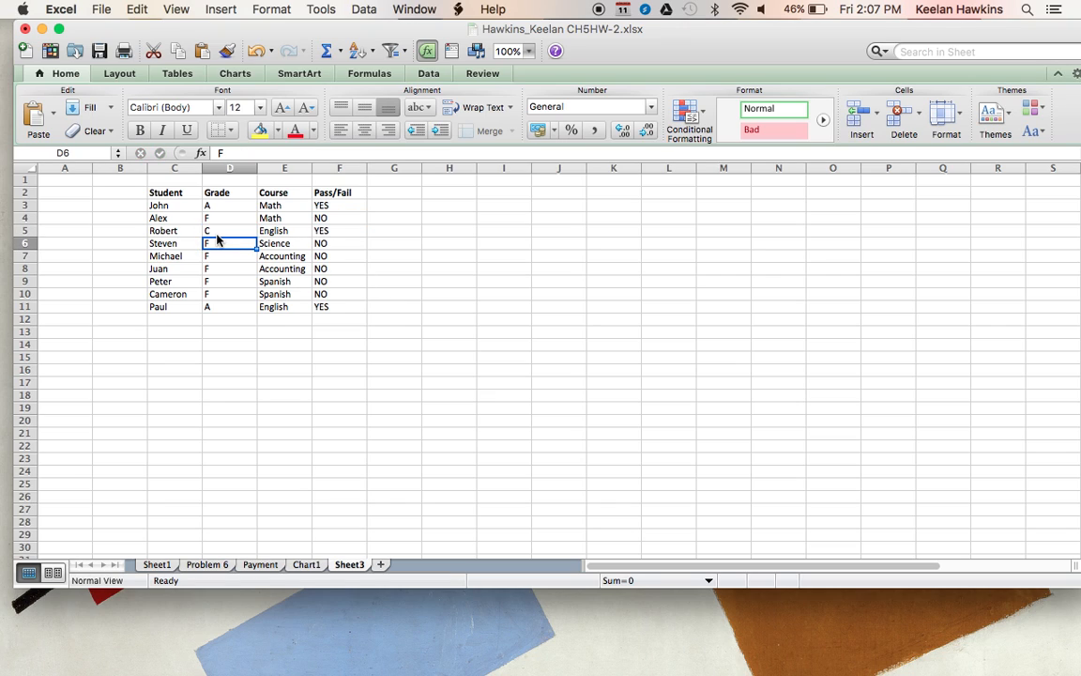
click(338, 256)
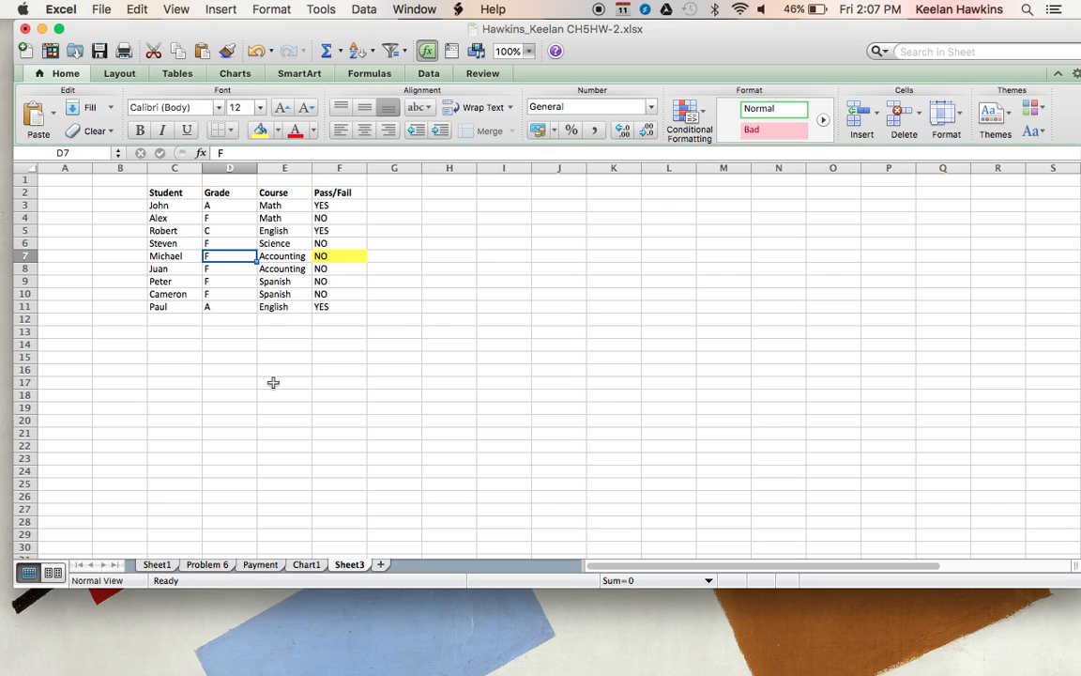
text(D)
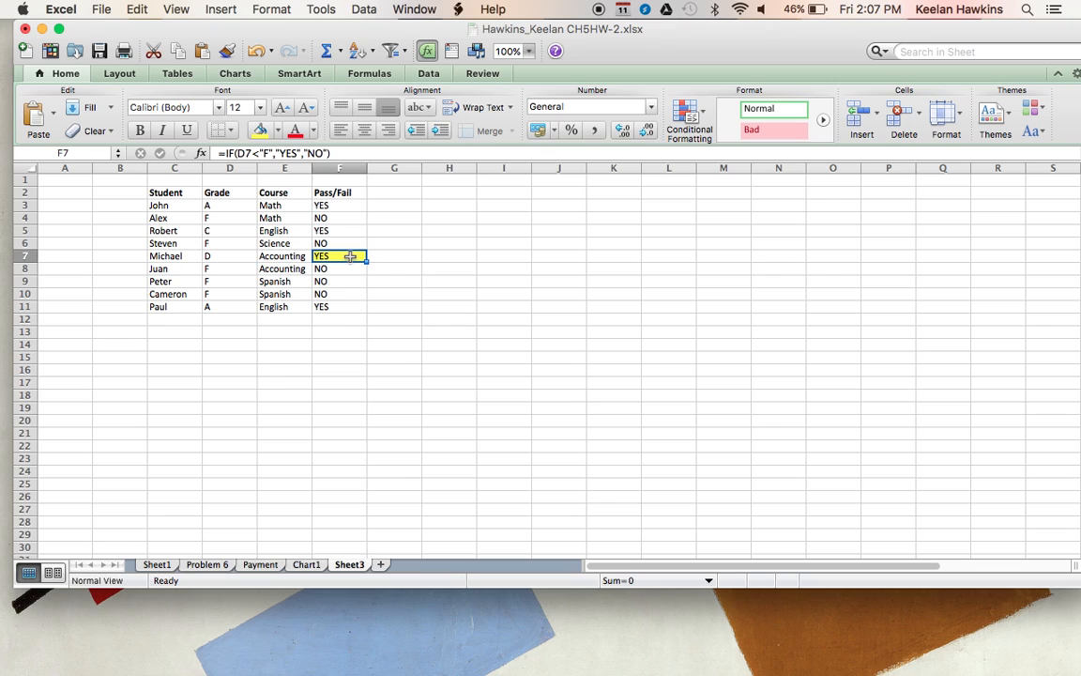
click(261, 129)
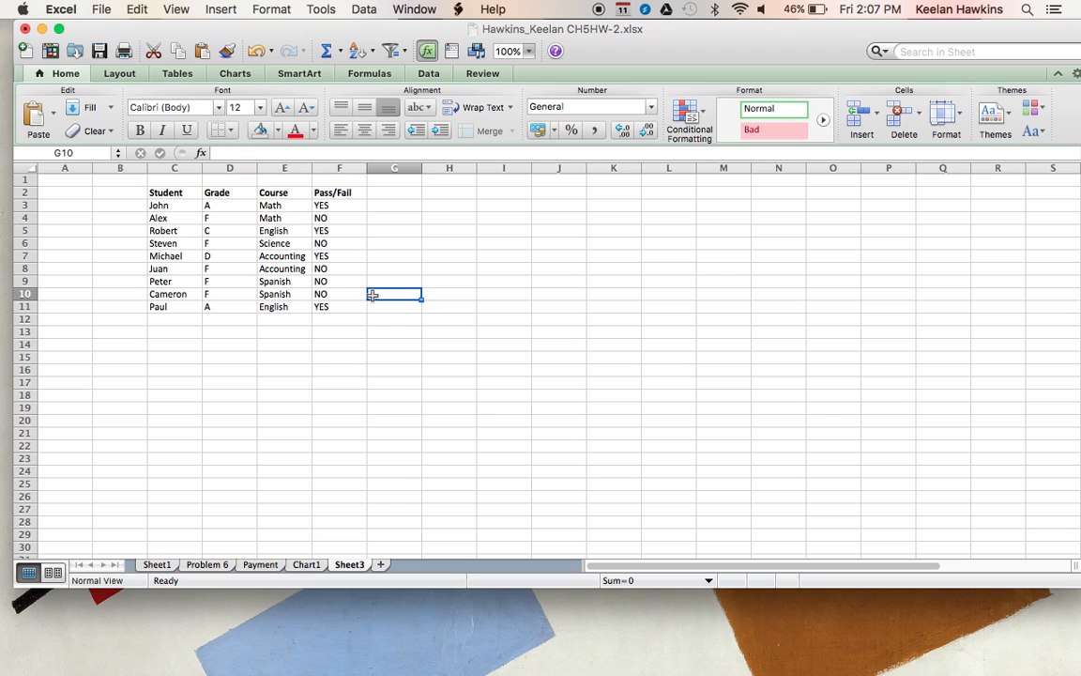
mouse_move(351, 284)
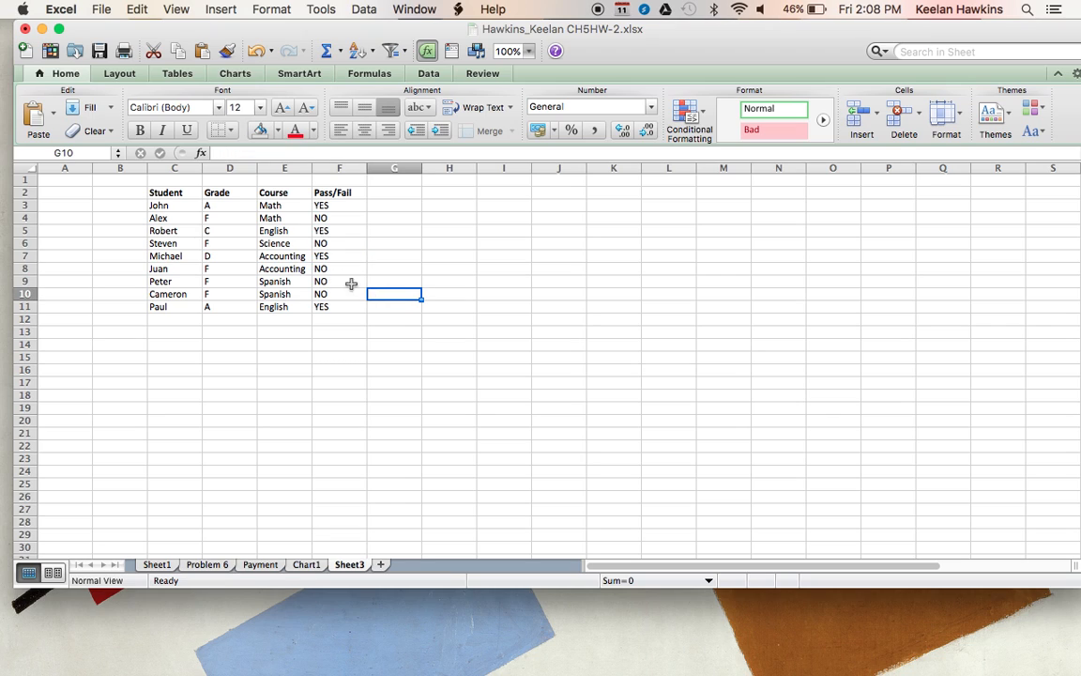
Convert C2:F11 into a table with headers and change Paul's grade to F
drag(166, 192, 301, 293)
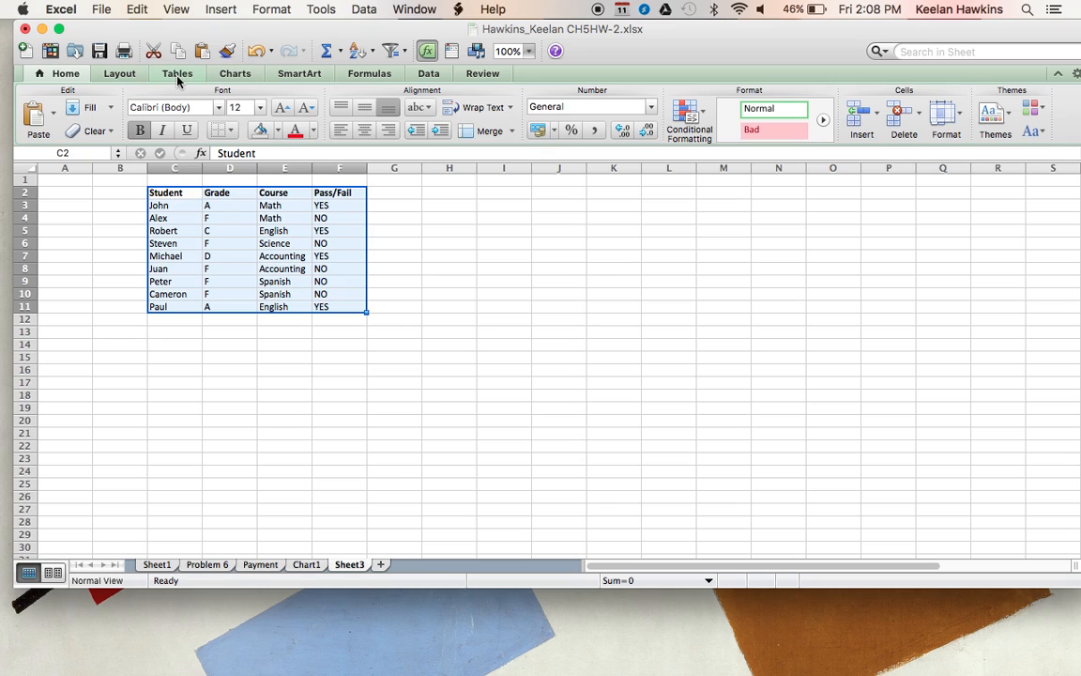
click(178, 73)
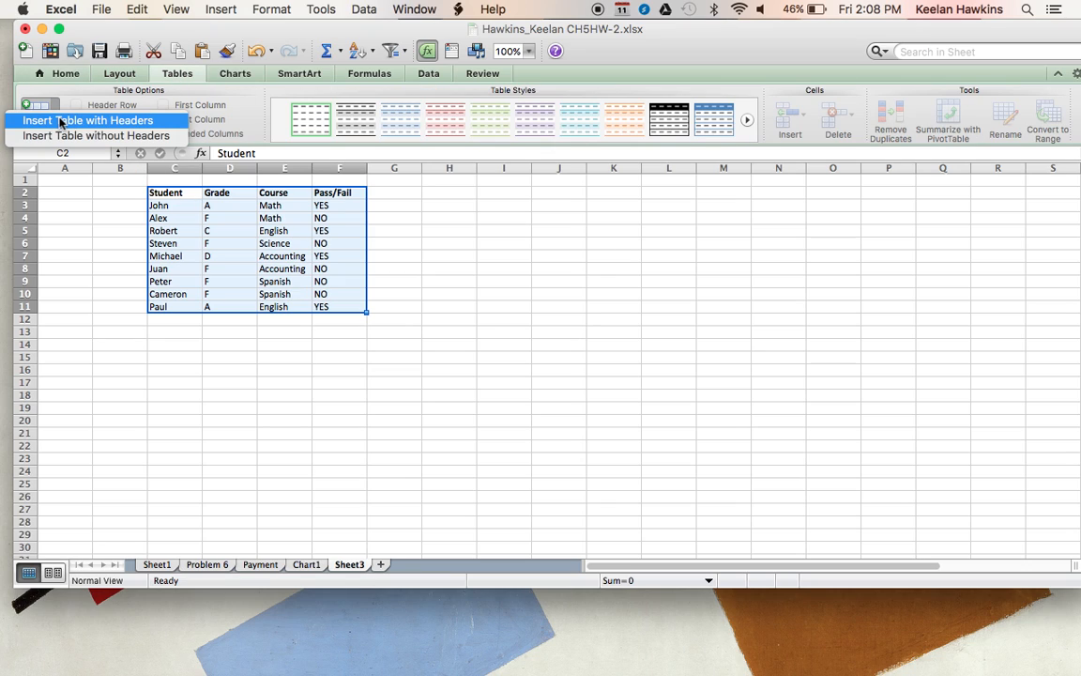
mouse_move(108, 120)
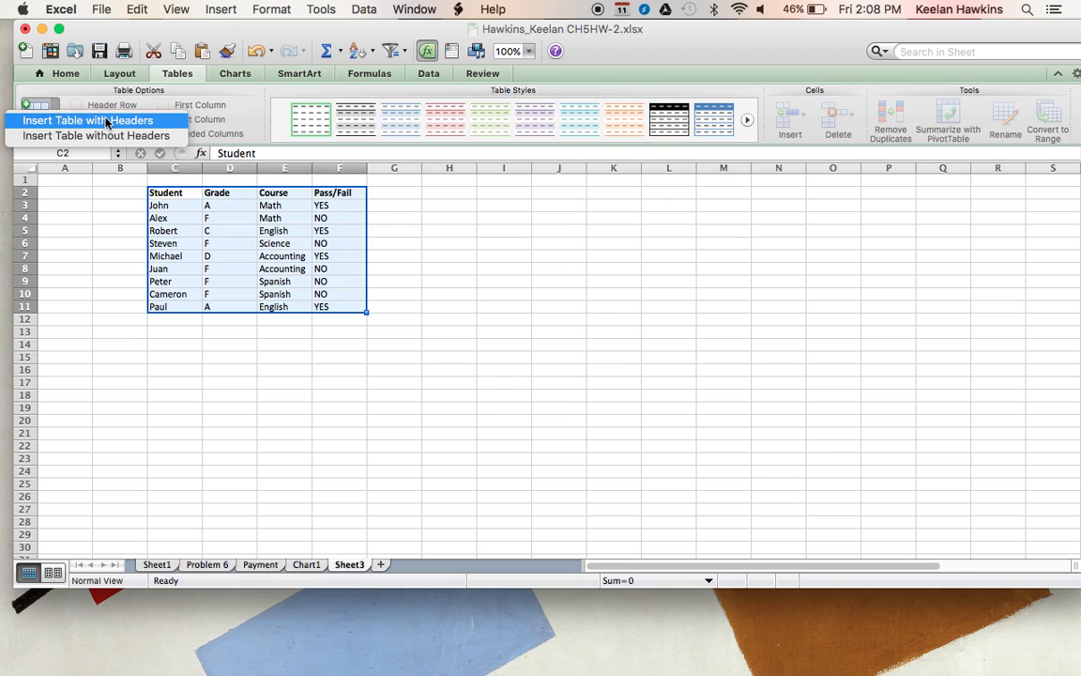
click(87, 120)
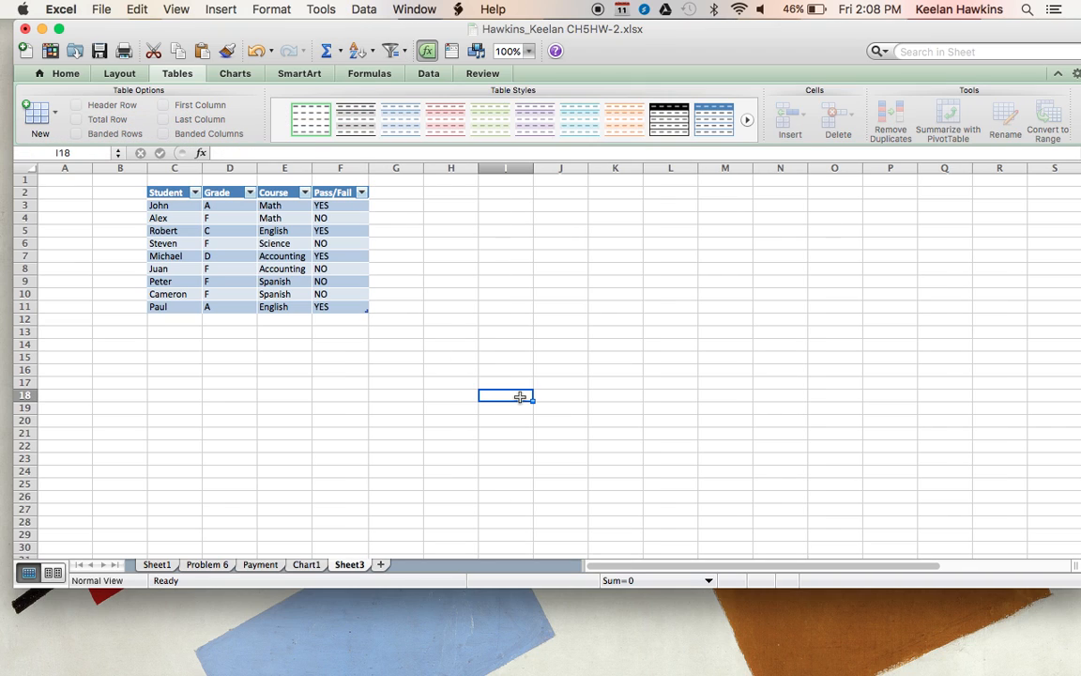
mouse_move(223, 289)
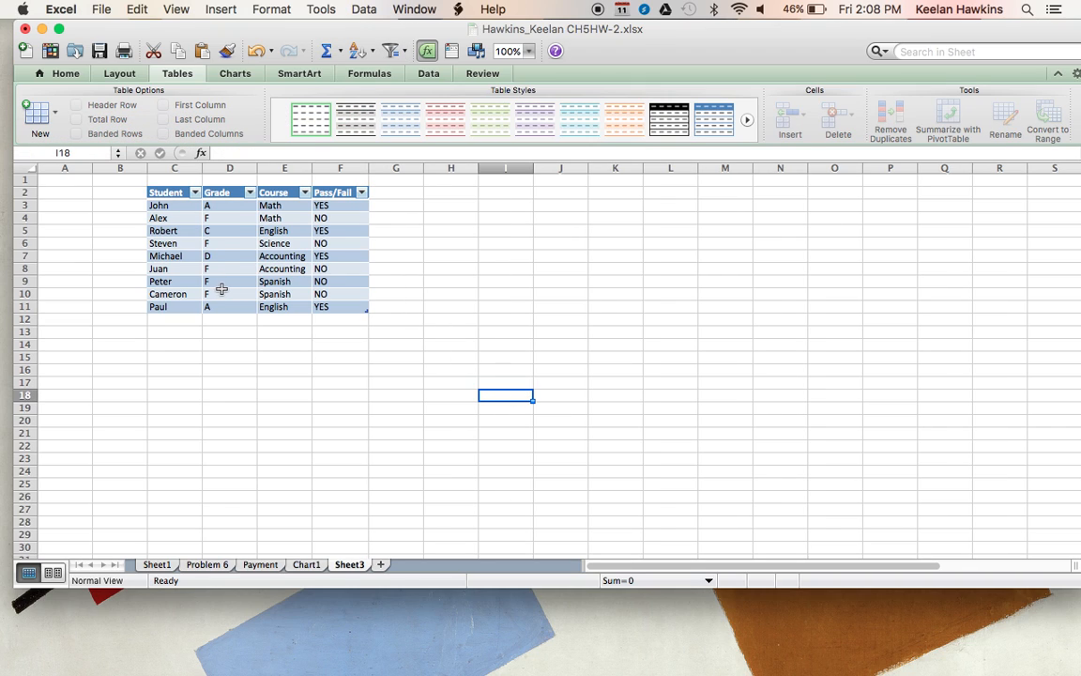
mouse_move(216, 301)
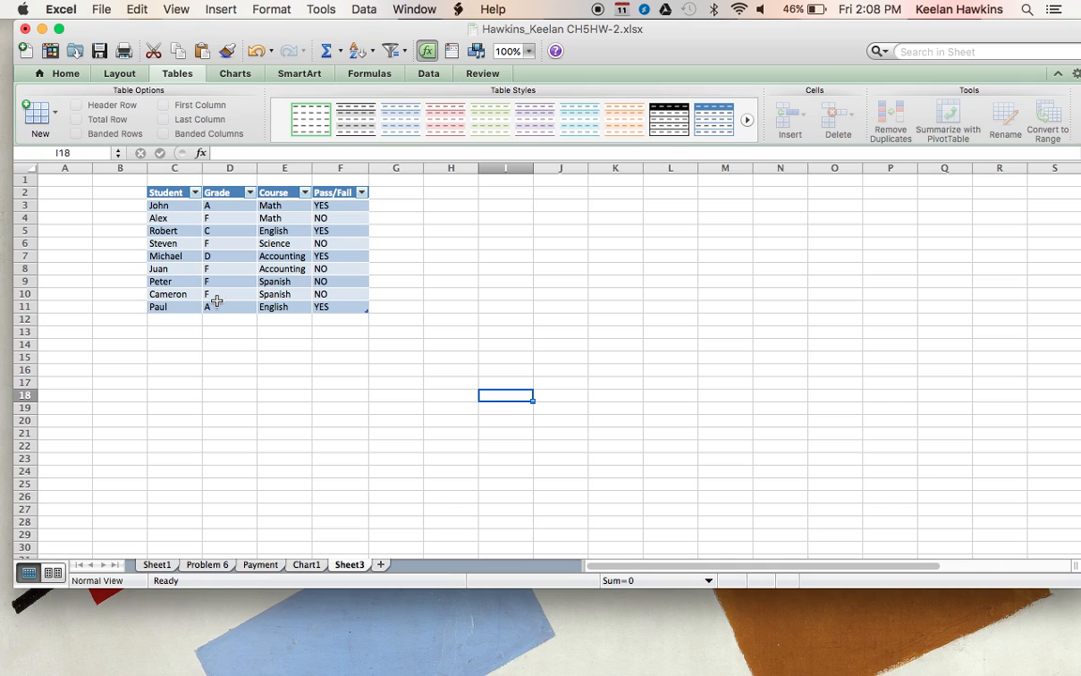
click(229, 307)
text(F)
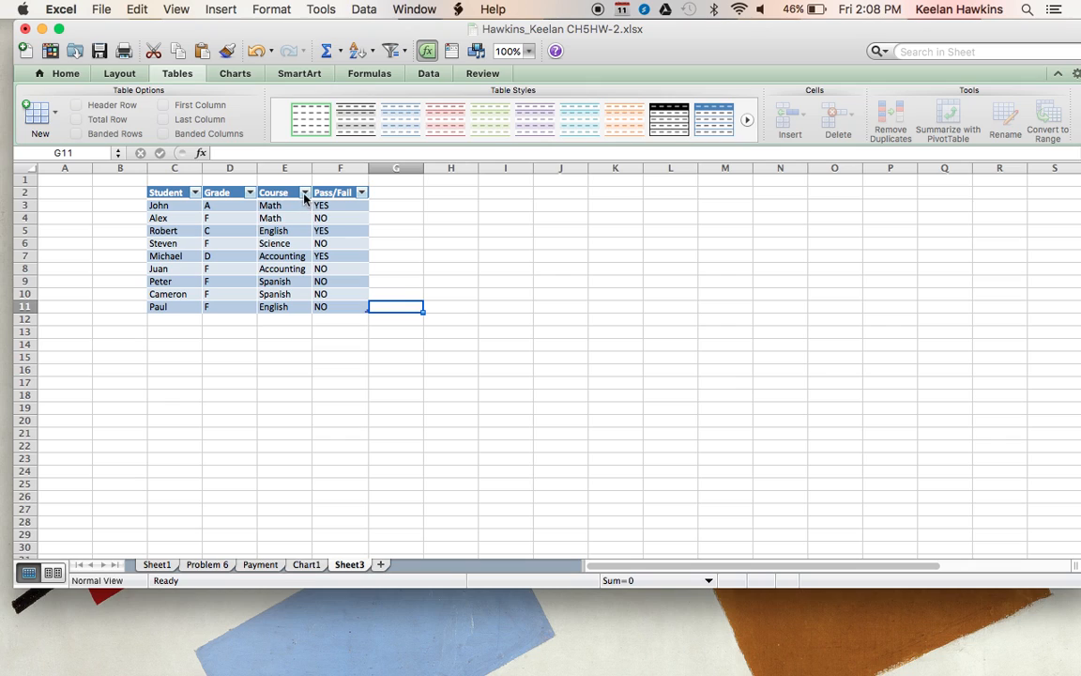
Filter the Course column to Accounting only and set Juan's grade to A
click(304, 192)
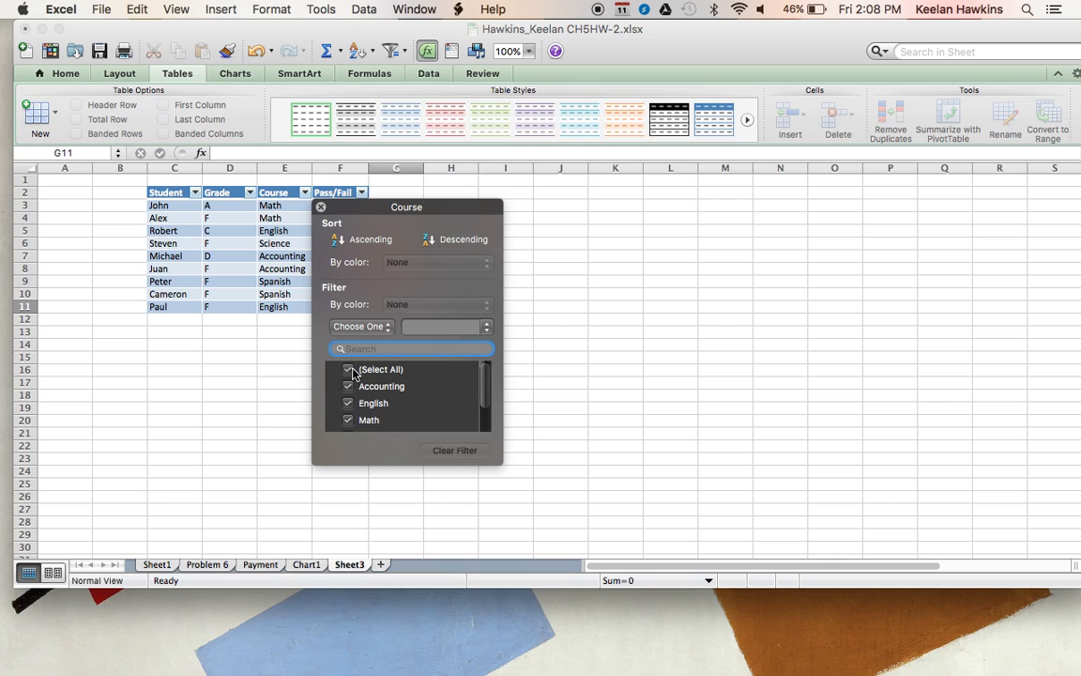
click(348, 369)
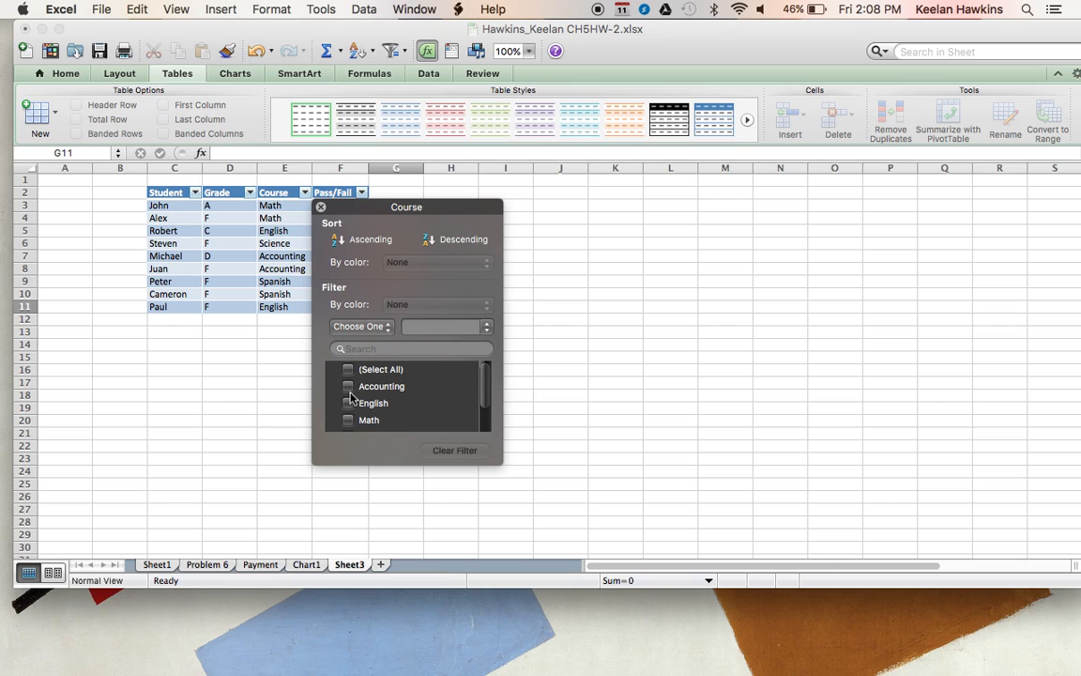
click(348, 386)
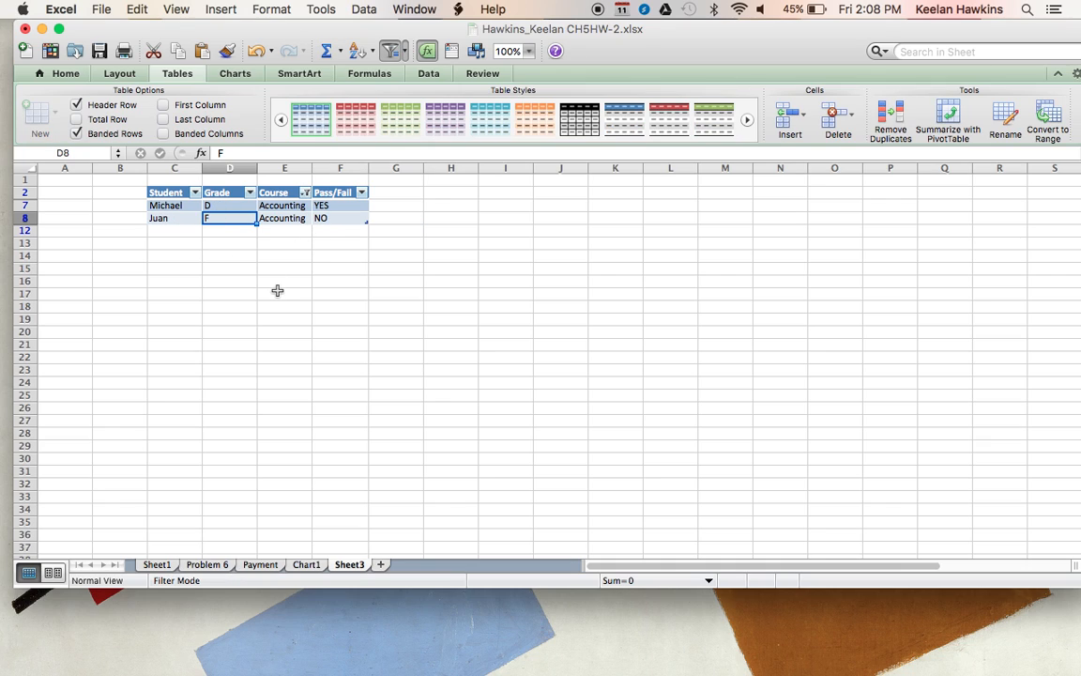
text(A)
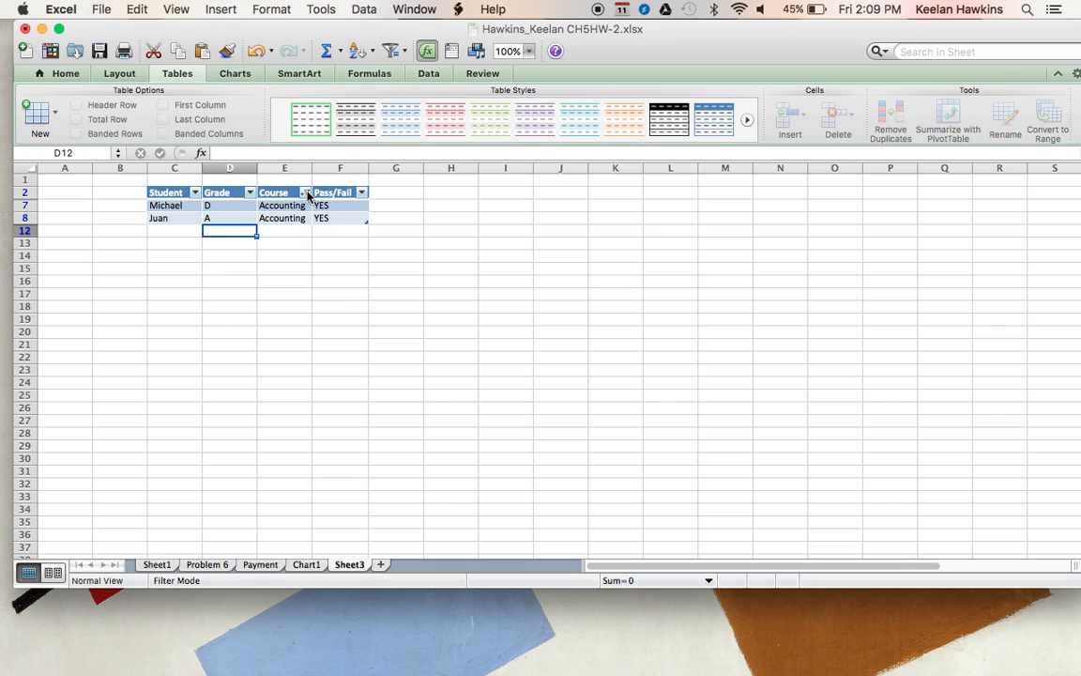
Clear the Course filter so all nine students are listed
click(305, 192)
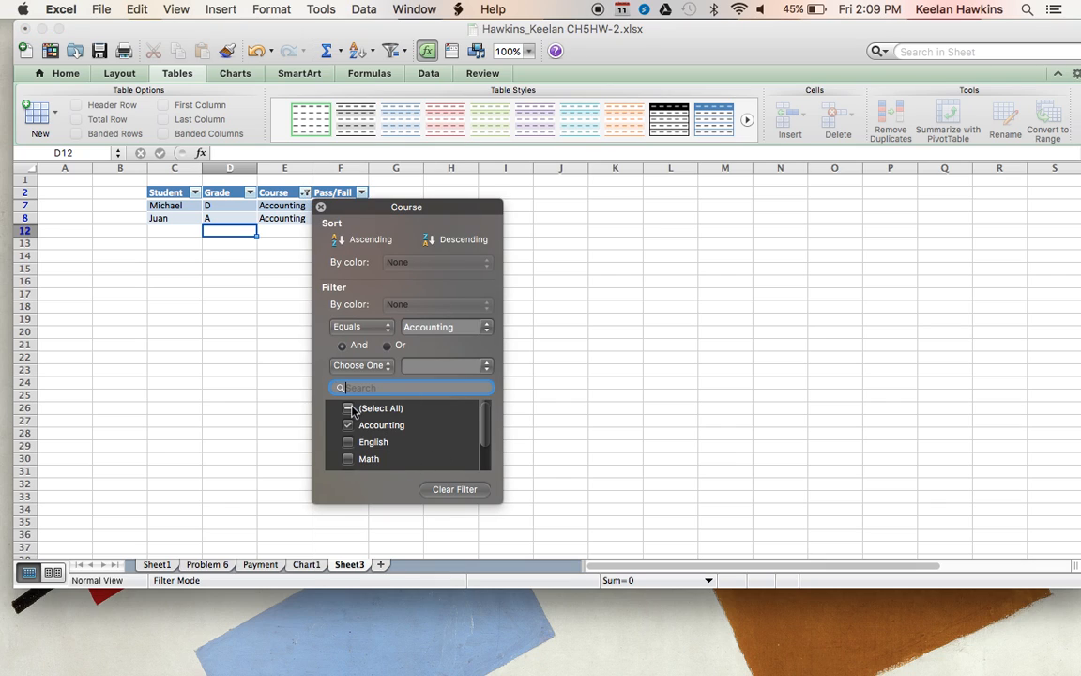
click(348, 408)
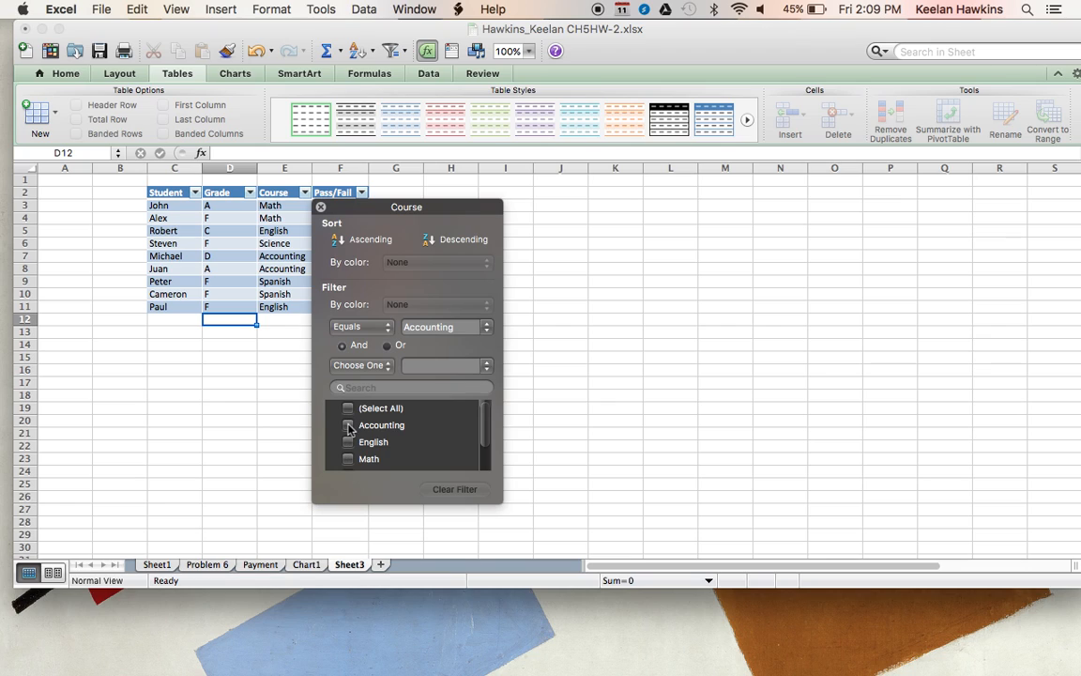
click(349, 425)
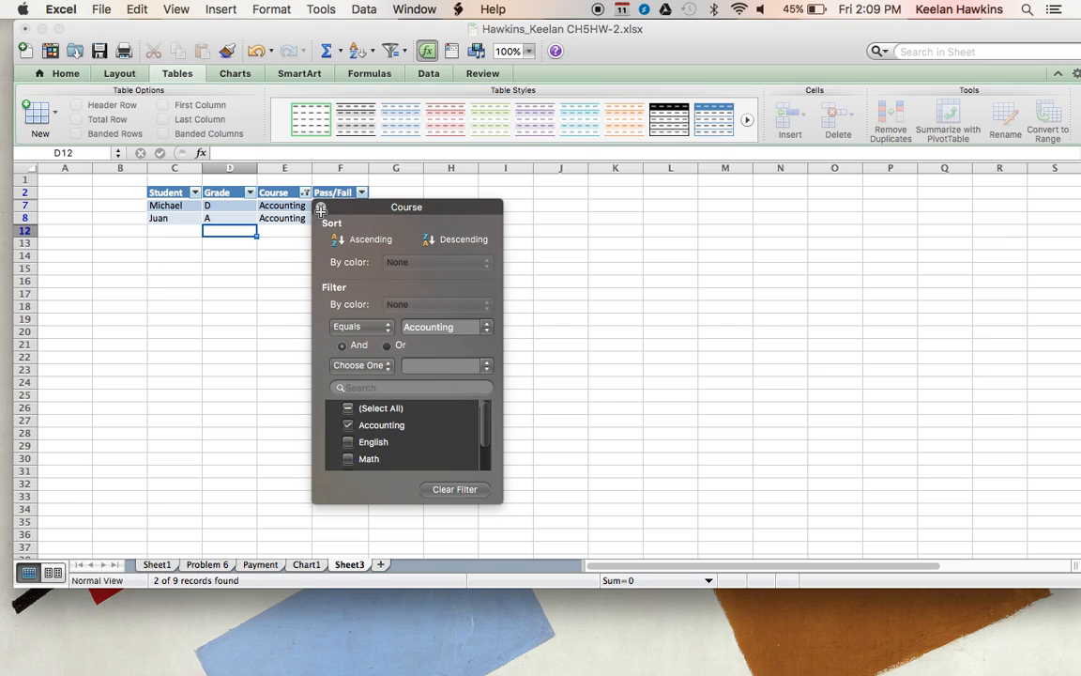
click(411, 387)
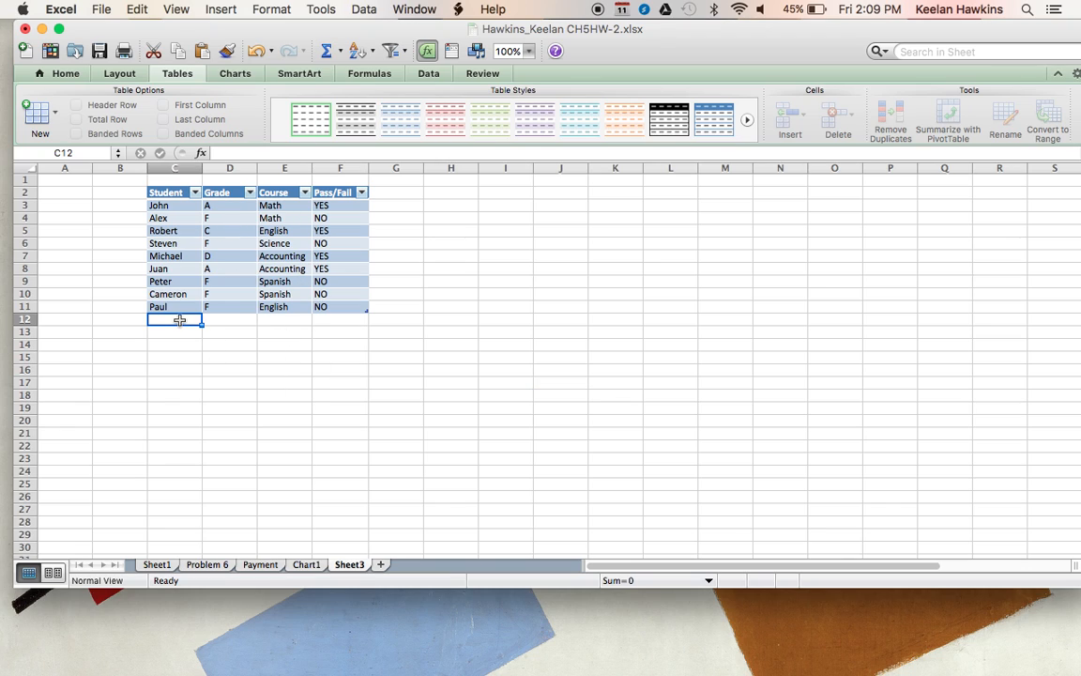
Add Keelan in row 12 with course Math and a final grade of F
text(K)
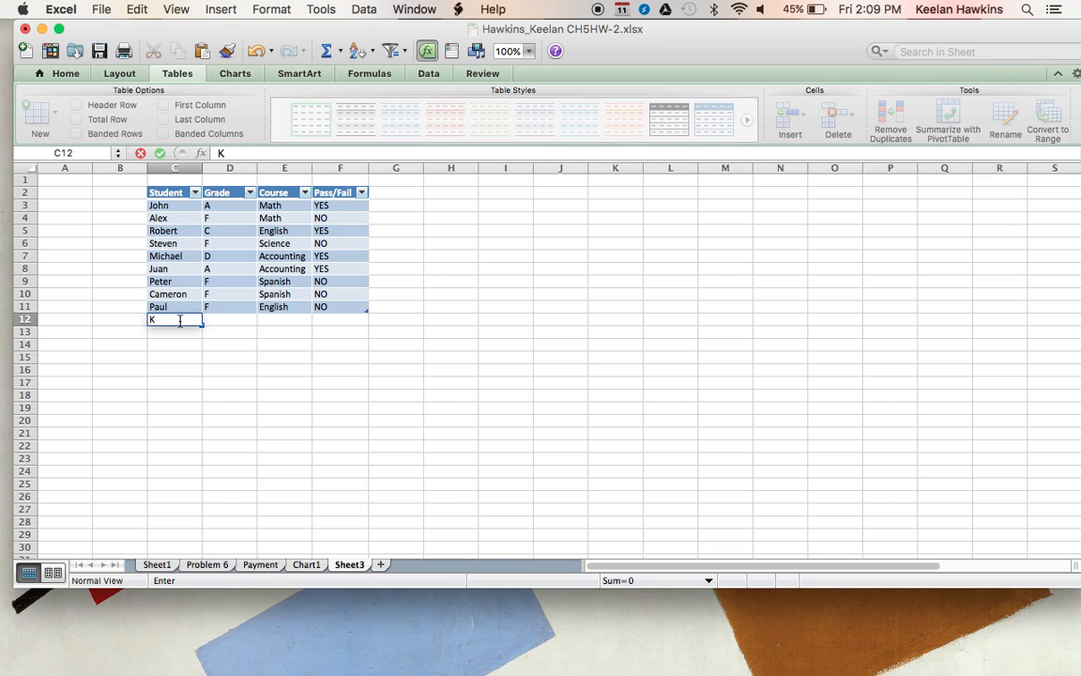
text(eelan)
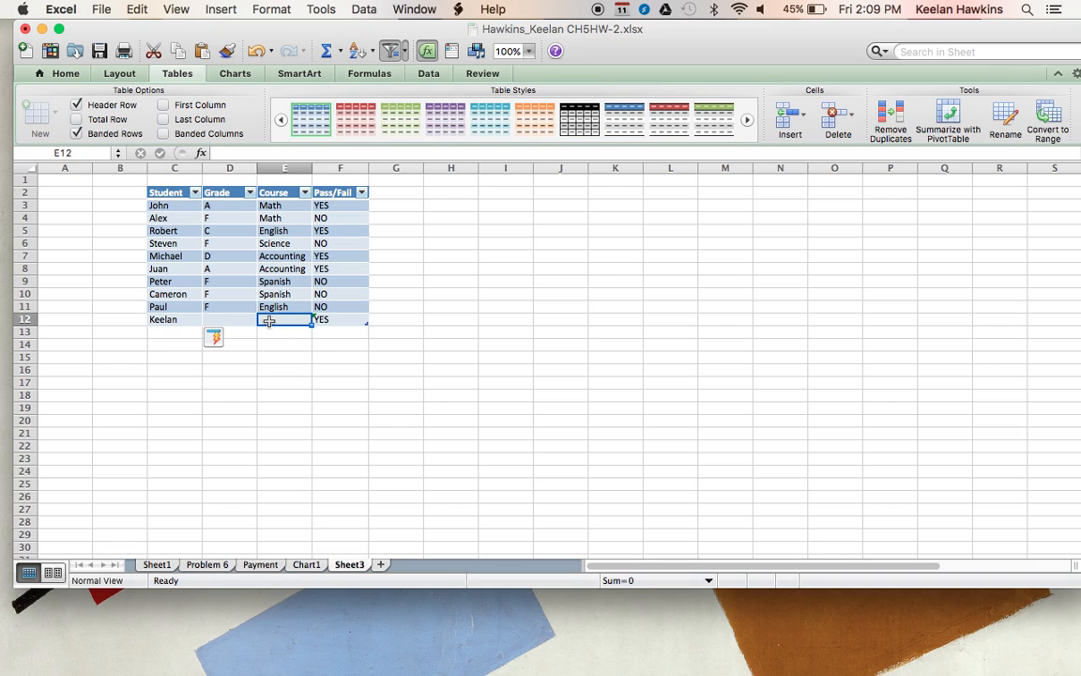
text(Math)
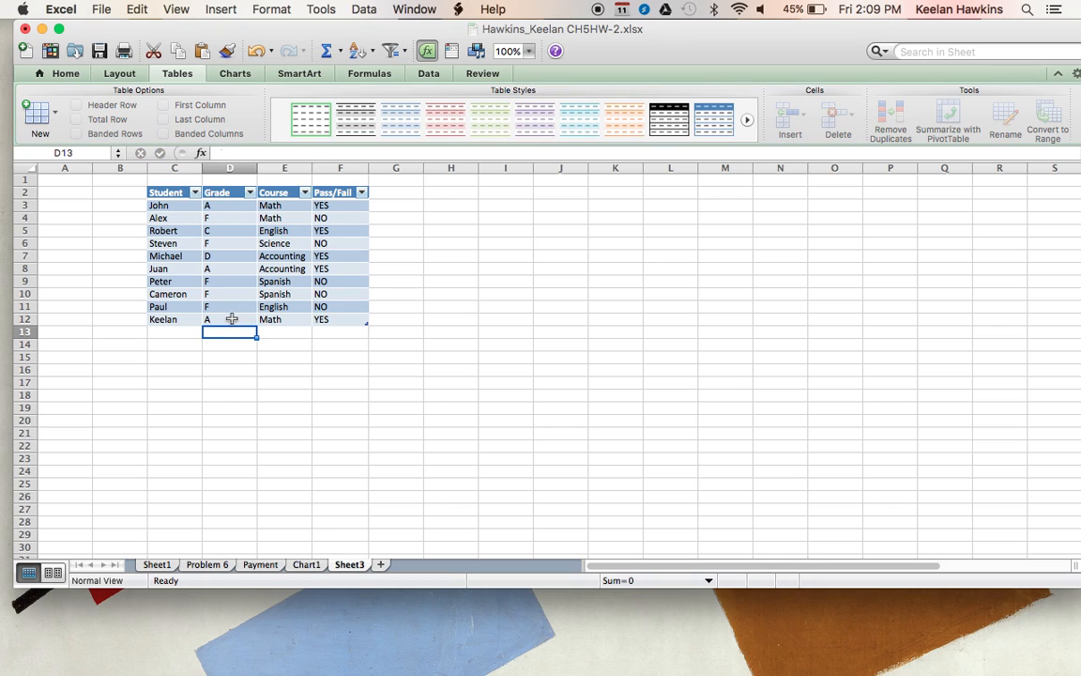
text(B)
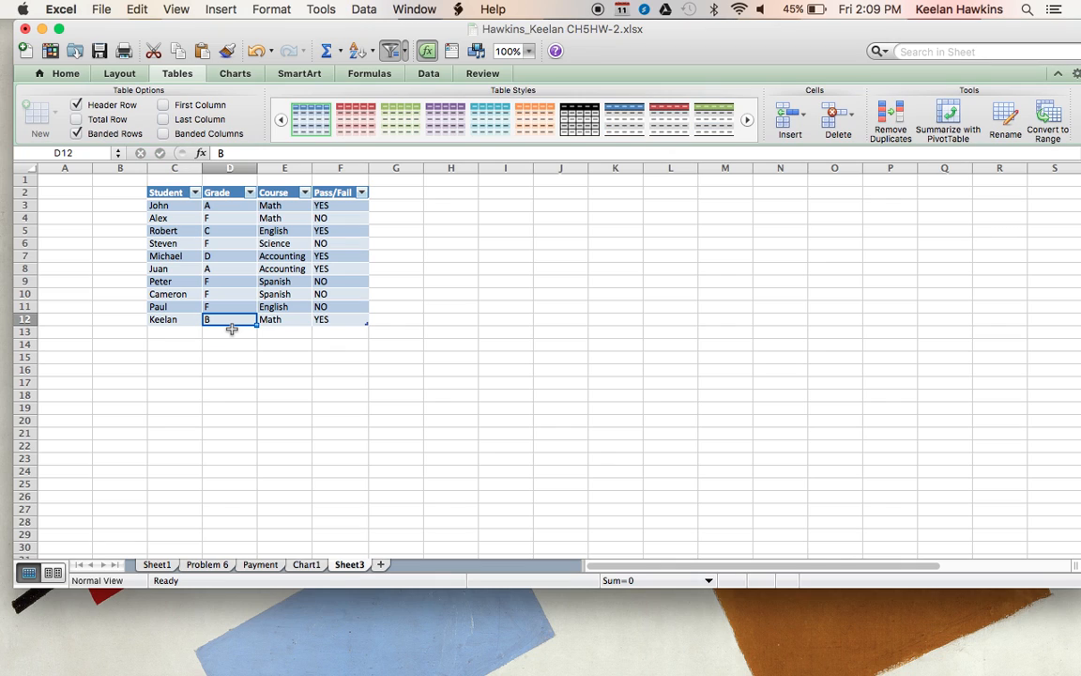
text(C)
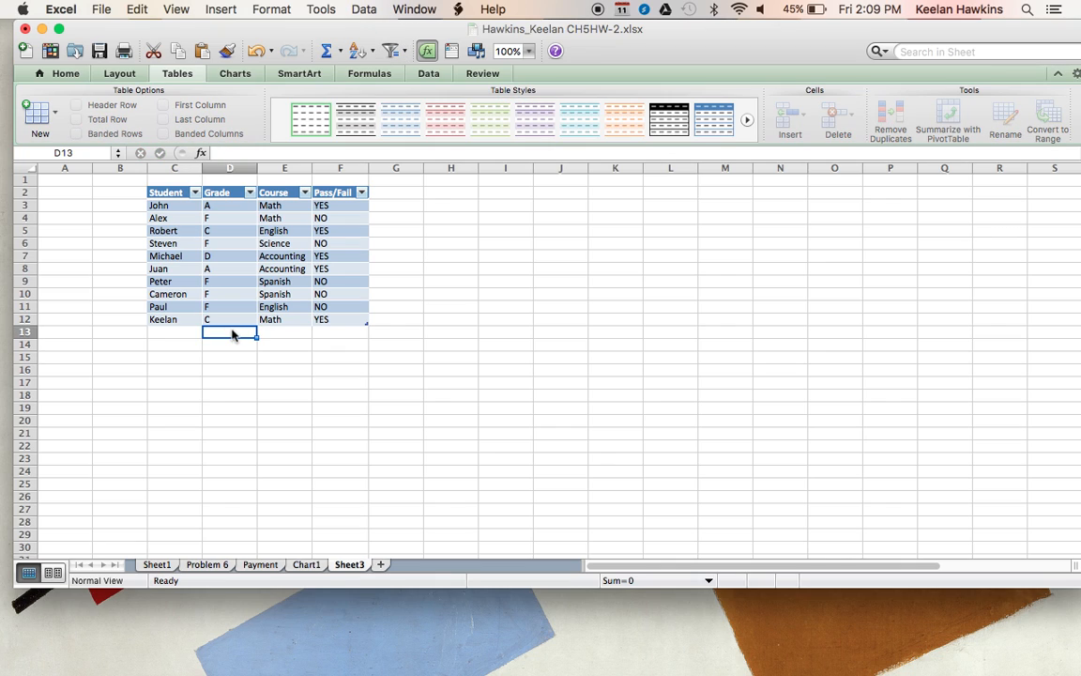
text(D)
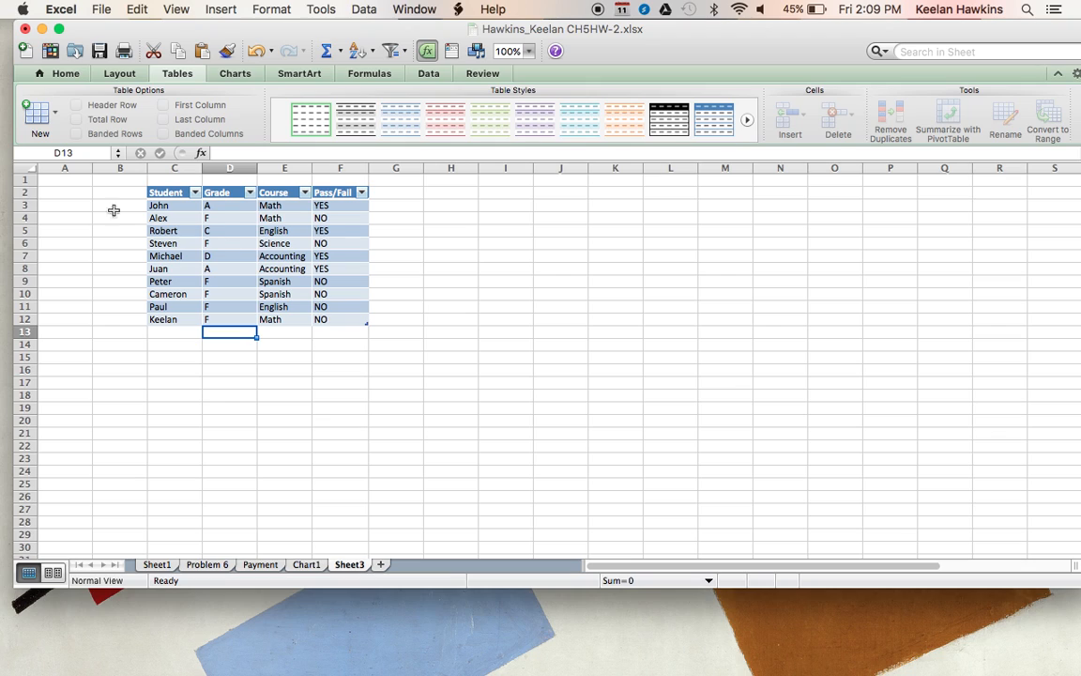
Add CALLE in row 13 with course Accounting and grade F
click(174, 331)
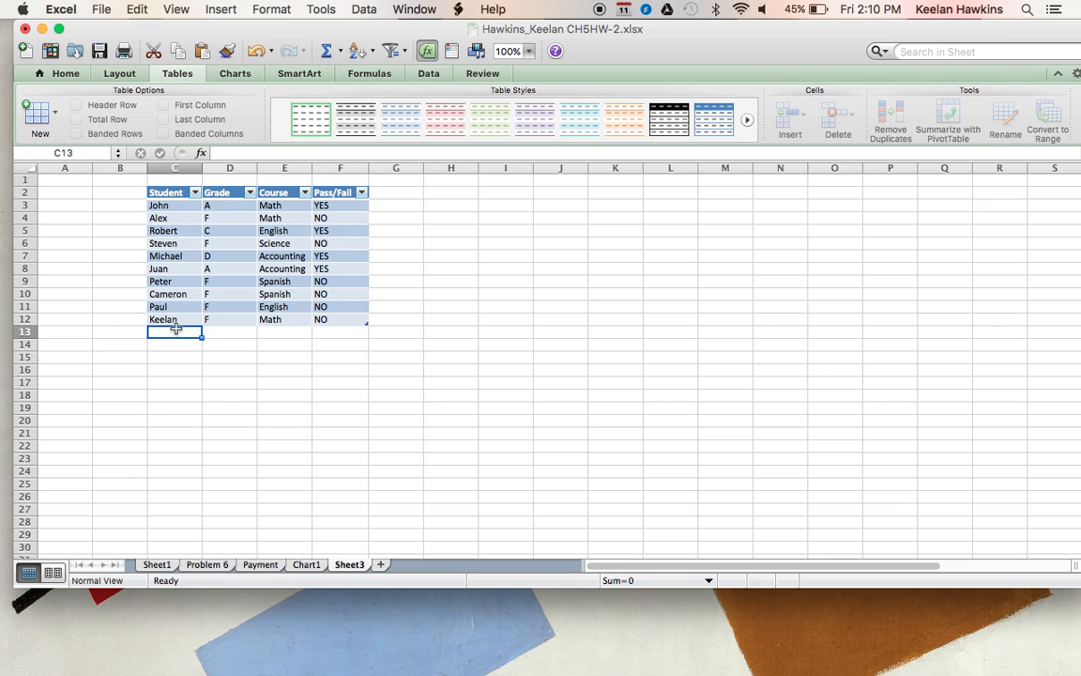
text(CALLE)
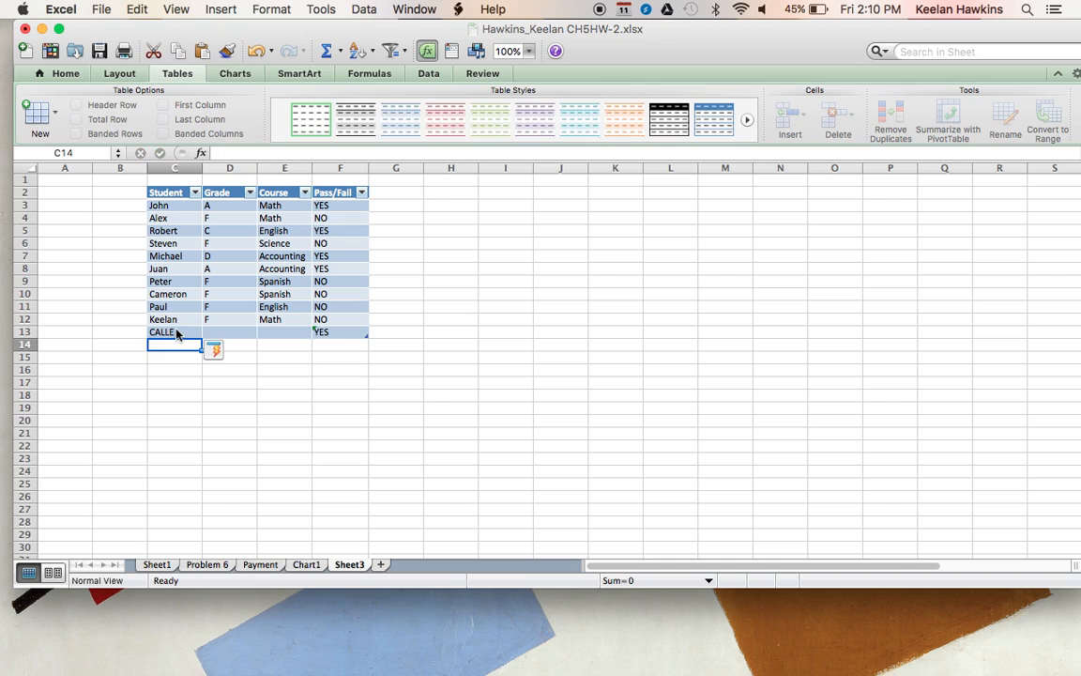
mouse_move(283, 332)
text(Accounting)
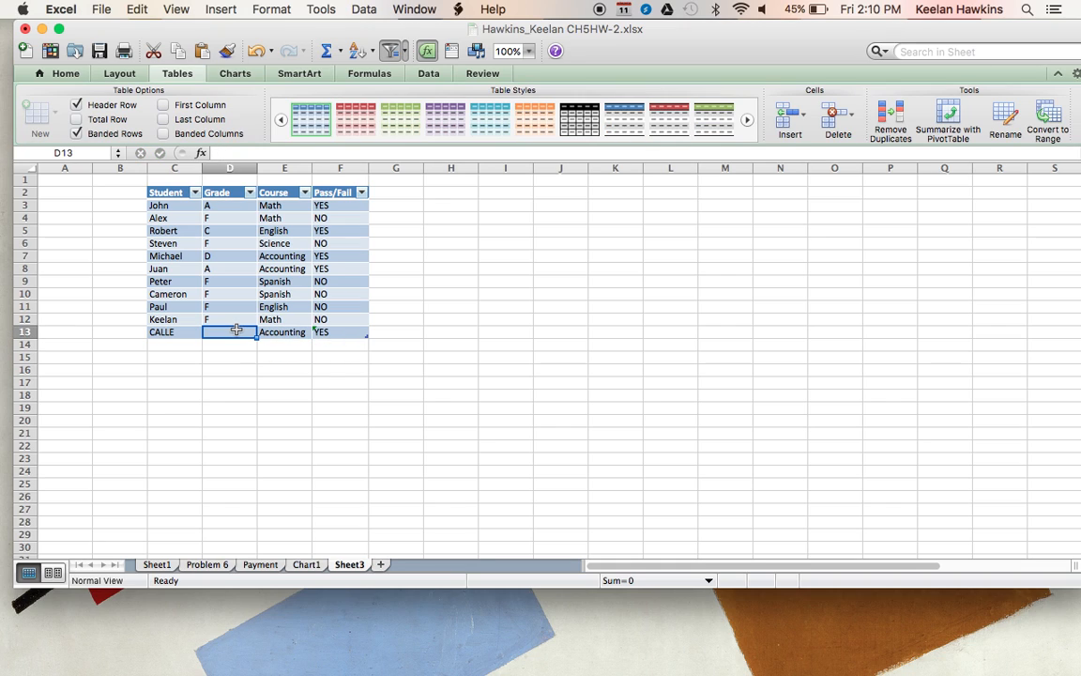
text(F)
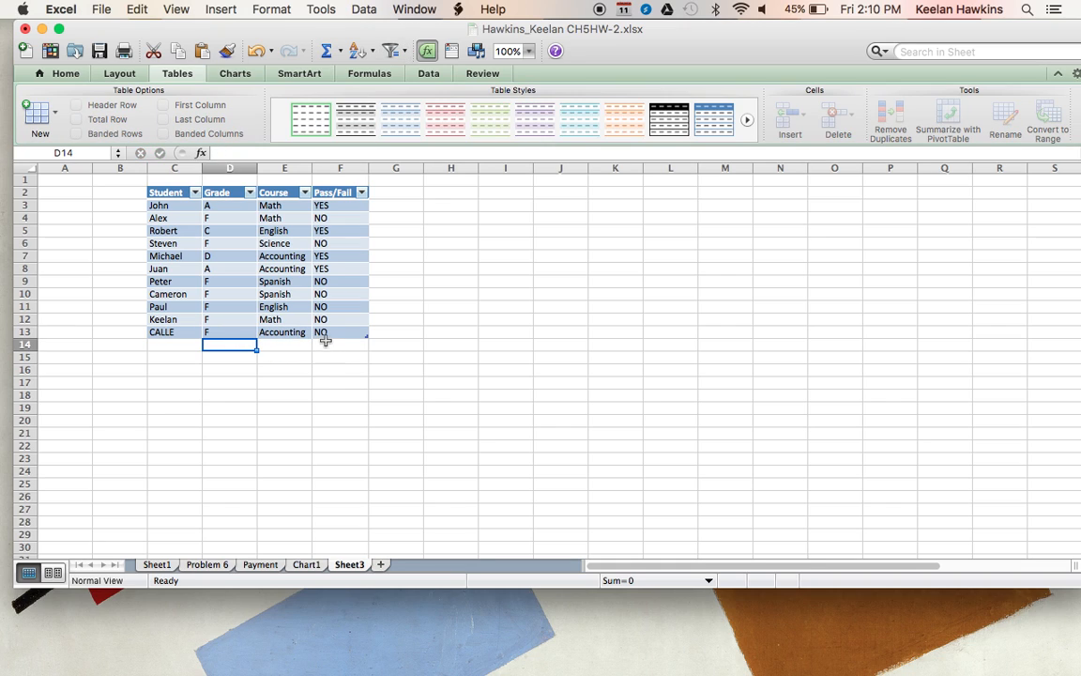
mouse_move(171, 376)
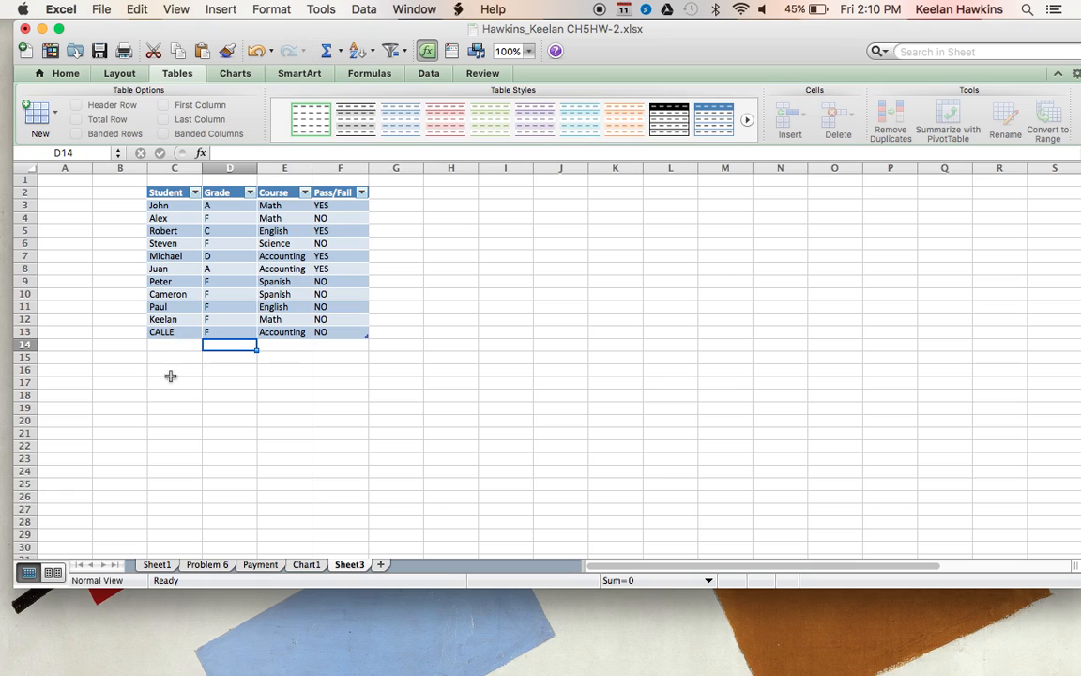
mouse_move(275, 448)
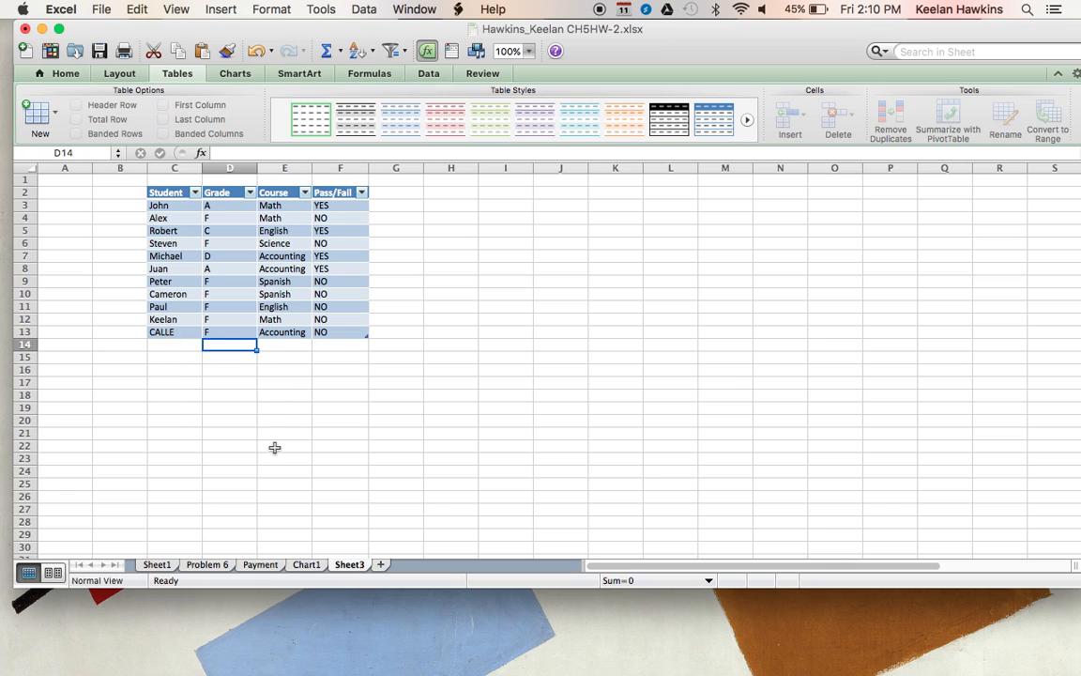
Filter the Grade column to F only, then clear the Grade filter
click(250, 192)
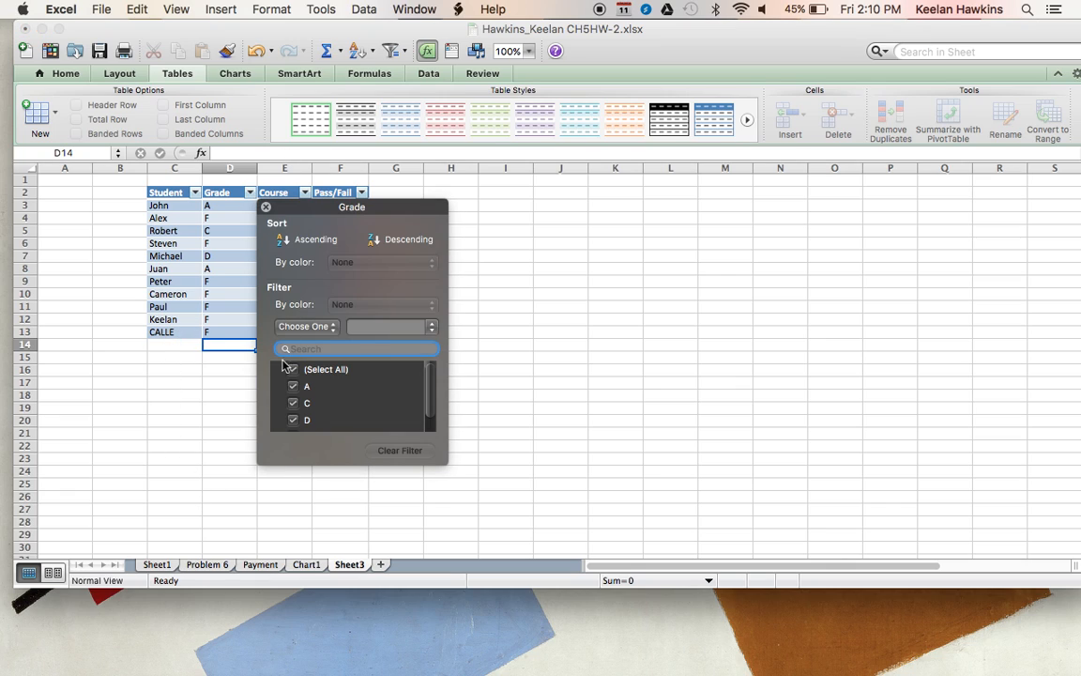
click(292, 368)
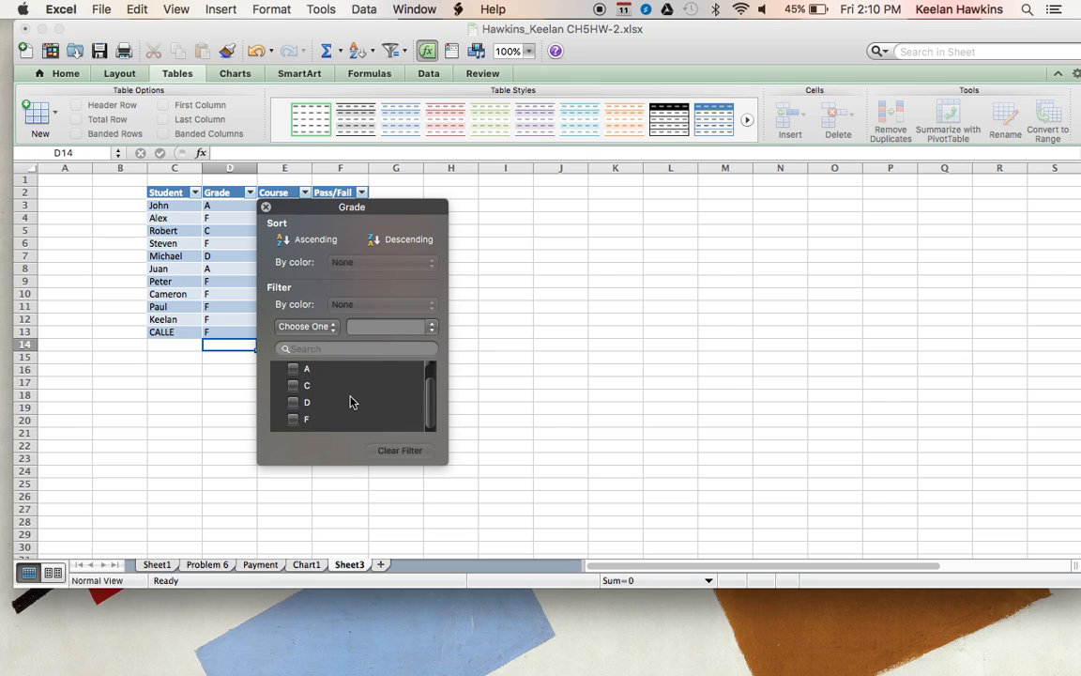
click(292, 423)
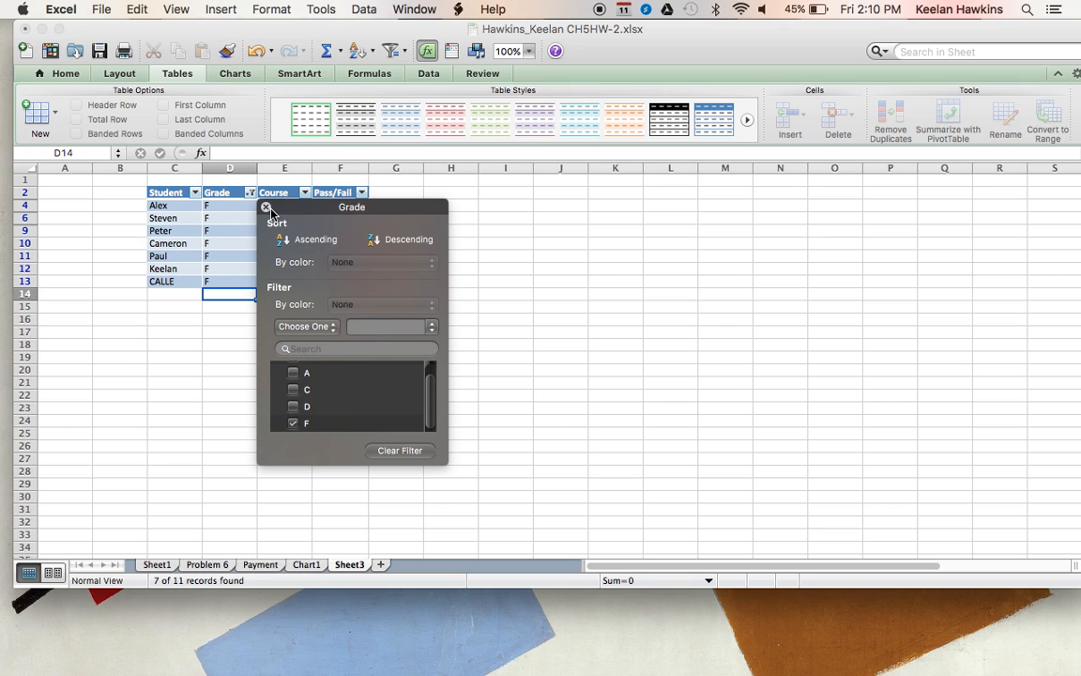
click(267, 207)
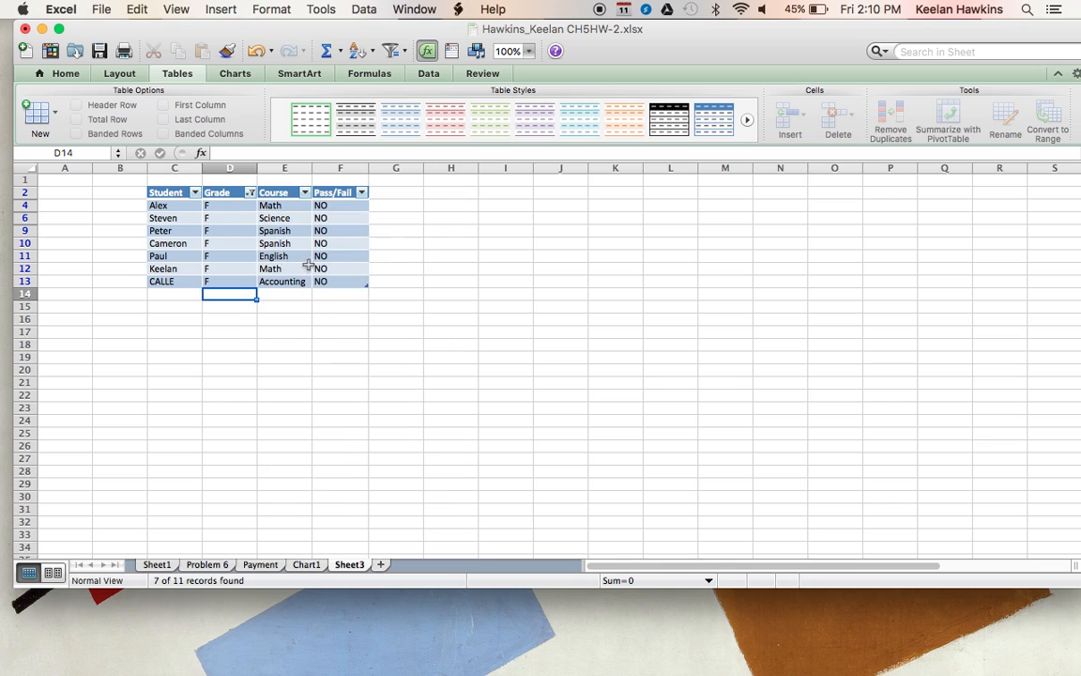
mouse_move(218, 270)
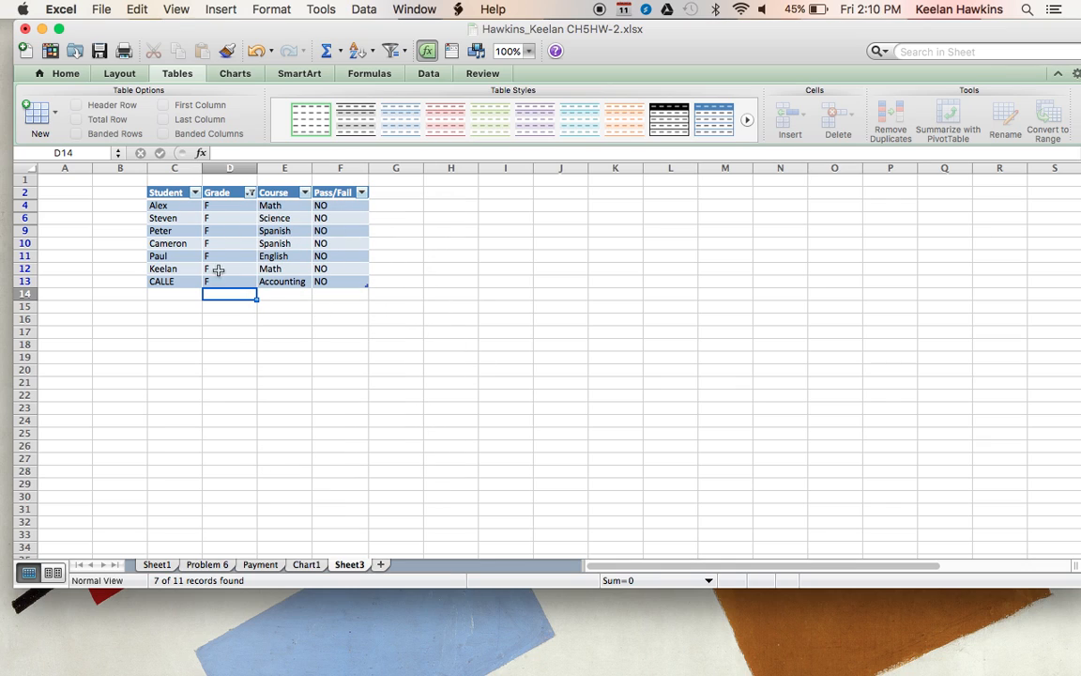
mouse_move(241, 215)
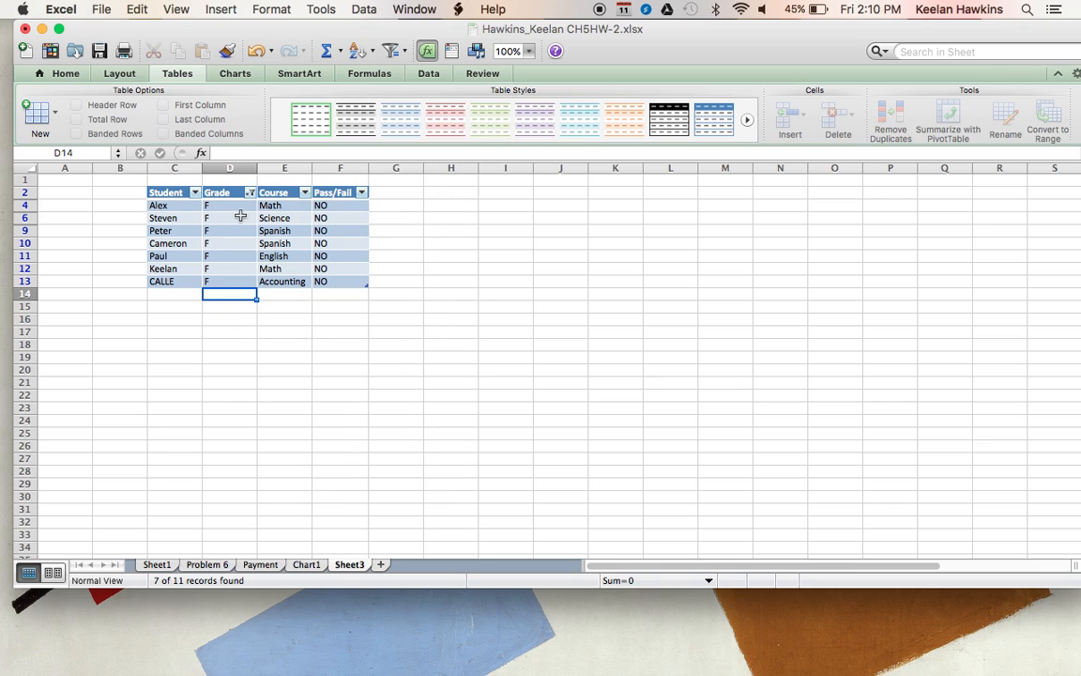
click(249, 192)
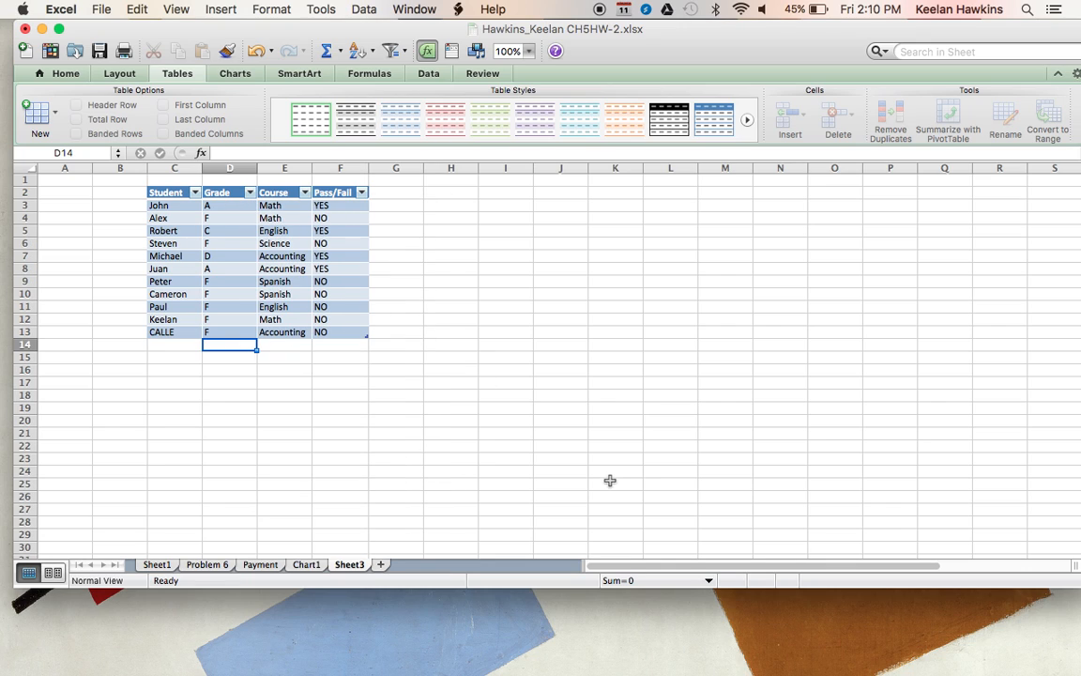
mouse_move(180, 348)
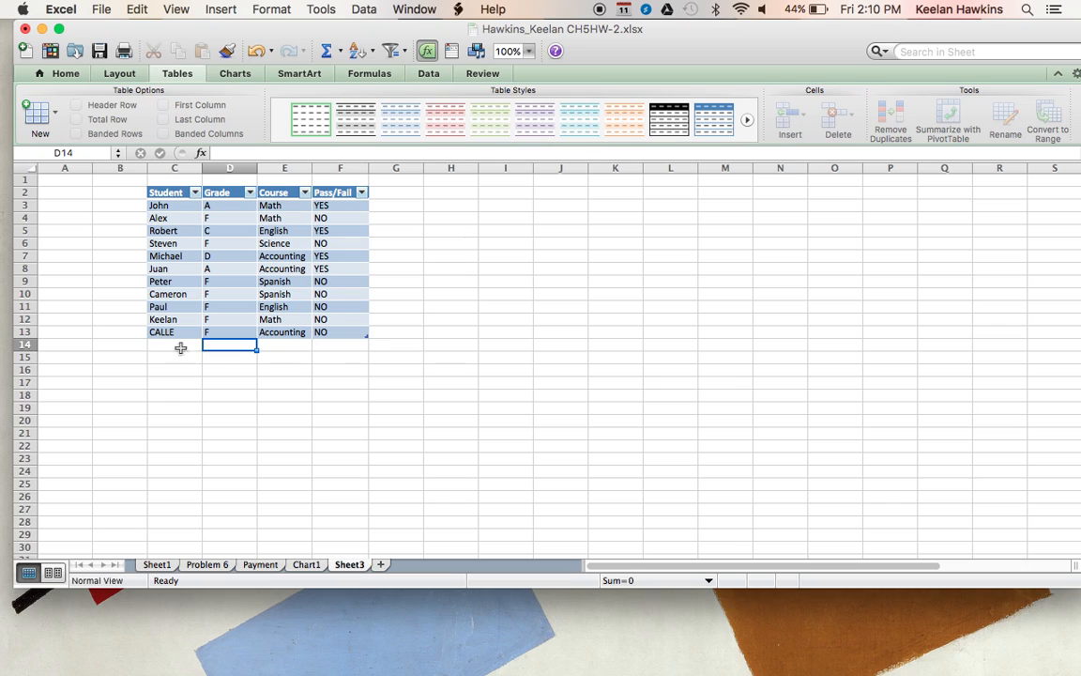
mouse_move(451, 391)
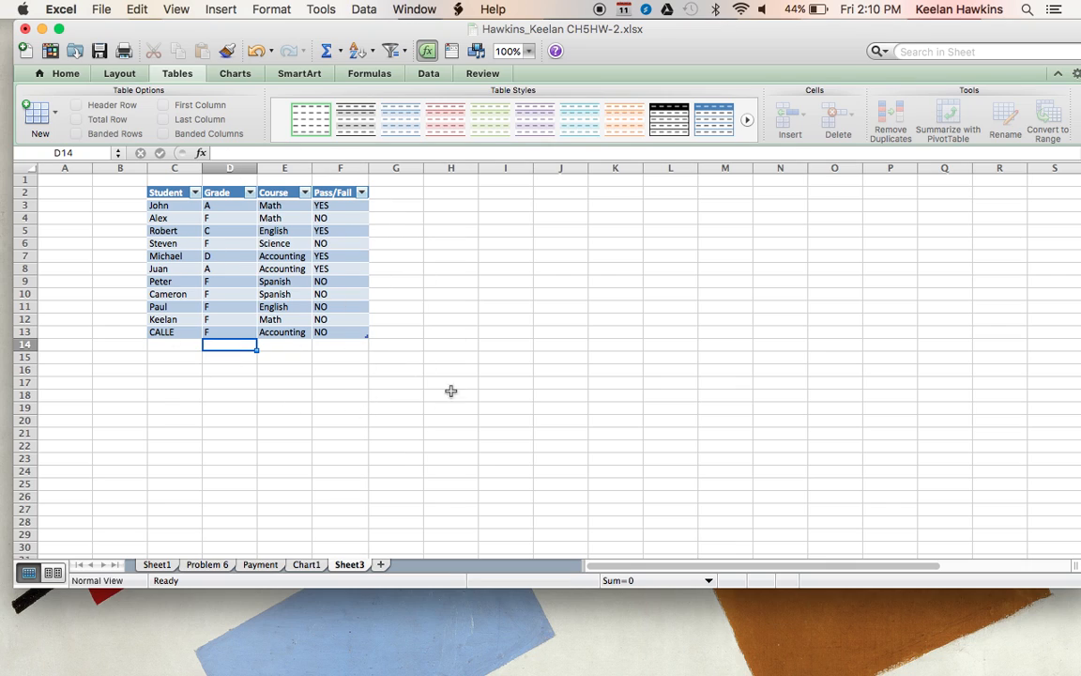
mouse_move(406, 306)
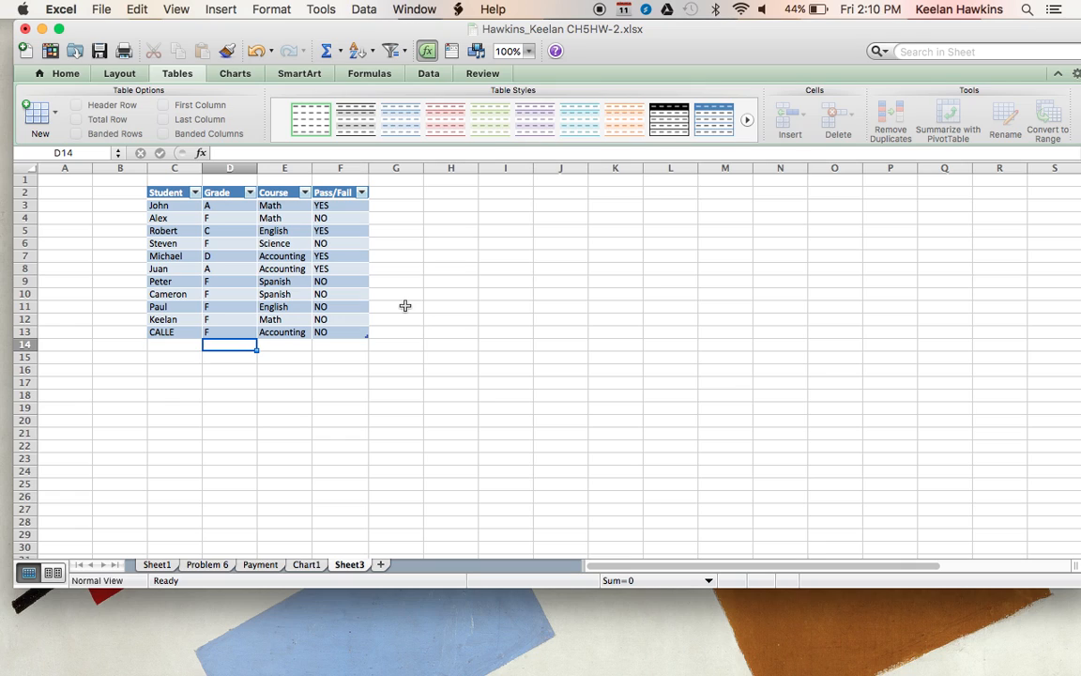
mouse_move(336, 260)
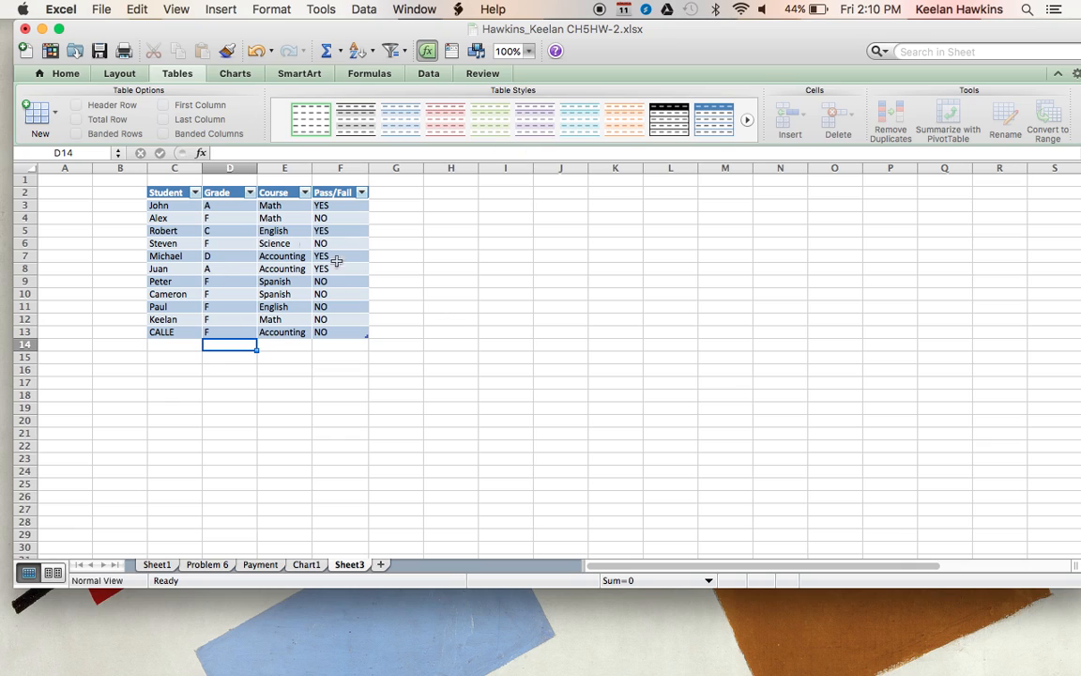
mouse_move(416, 296)
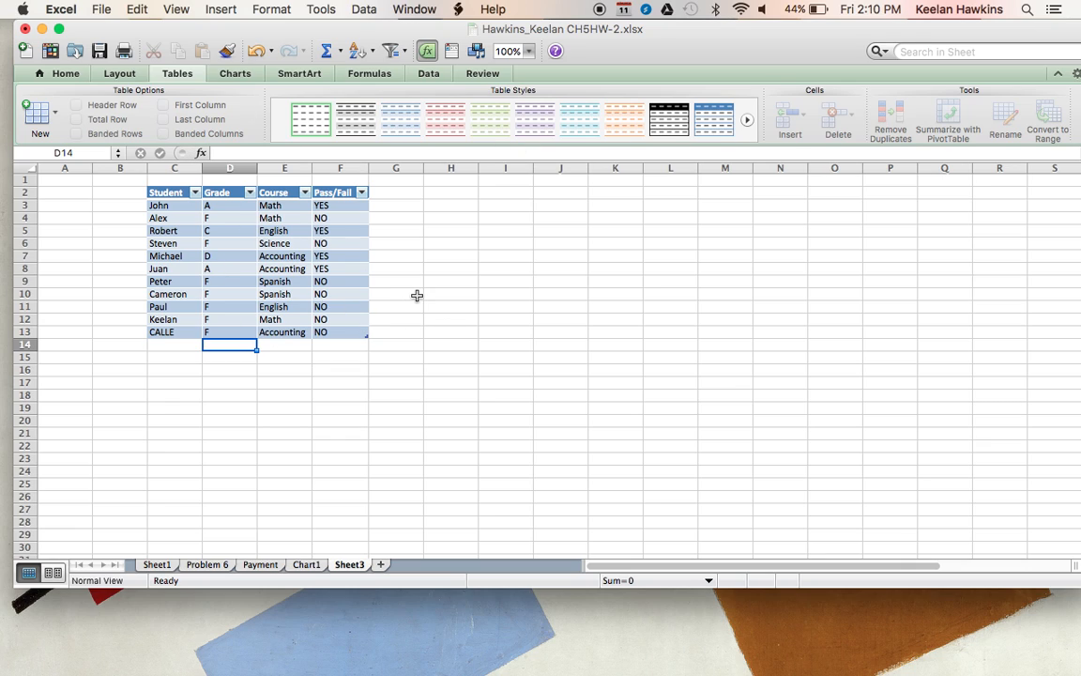